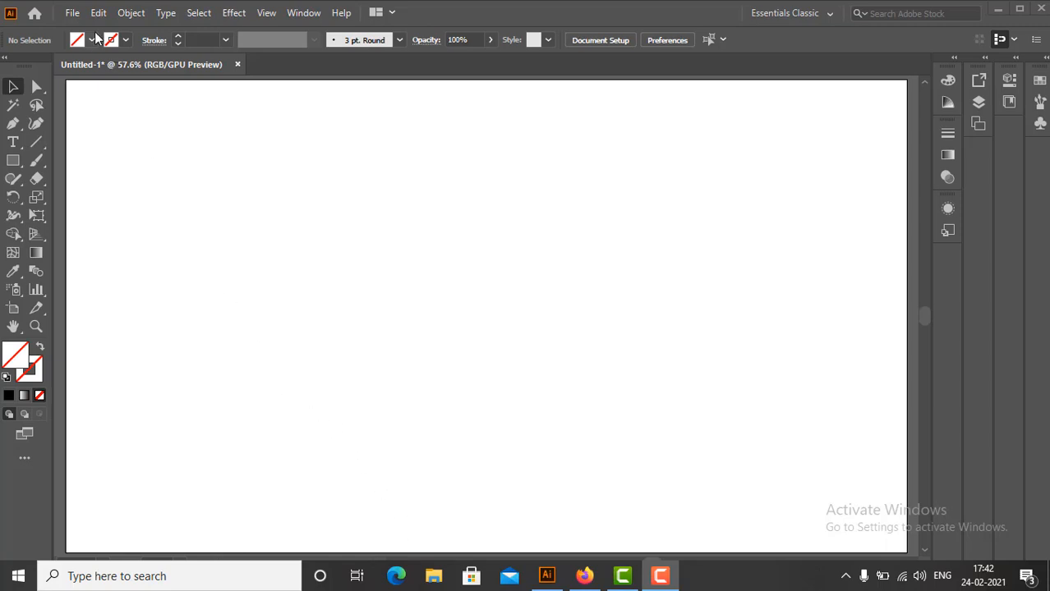
# Place the annie-spratt pebble photo JPG from Downloads onto the artboard
pyautogui.click(73, 13)
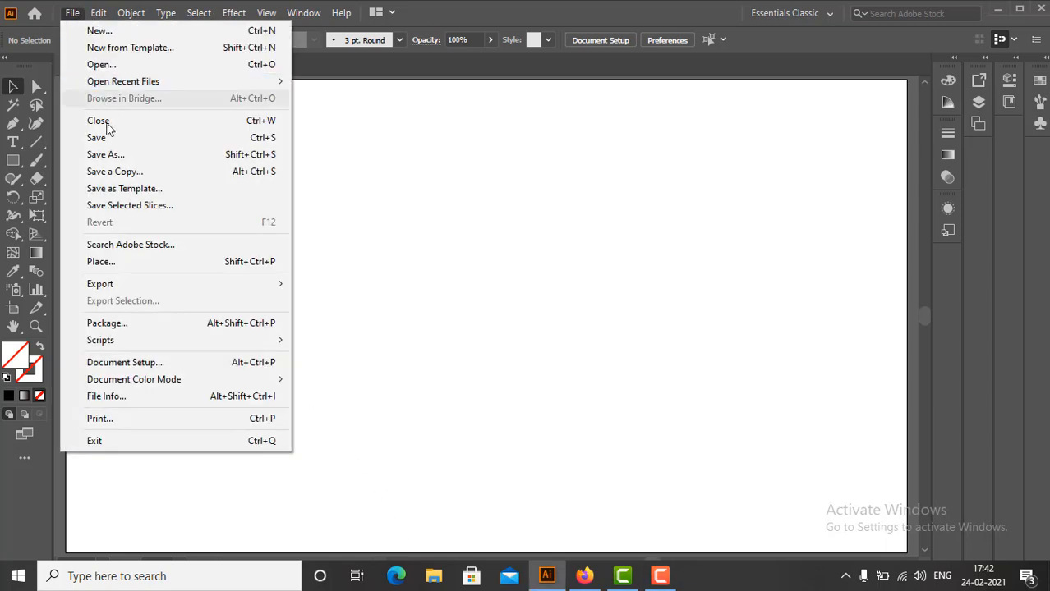
pyautogui.moveTo(101, 262)
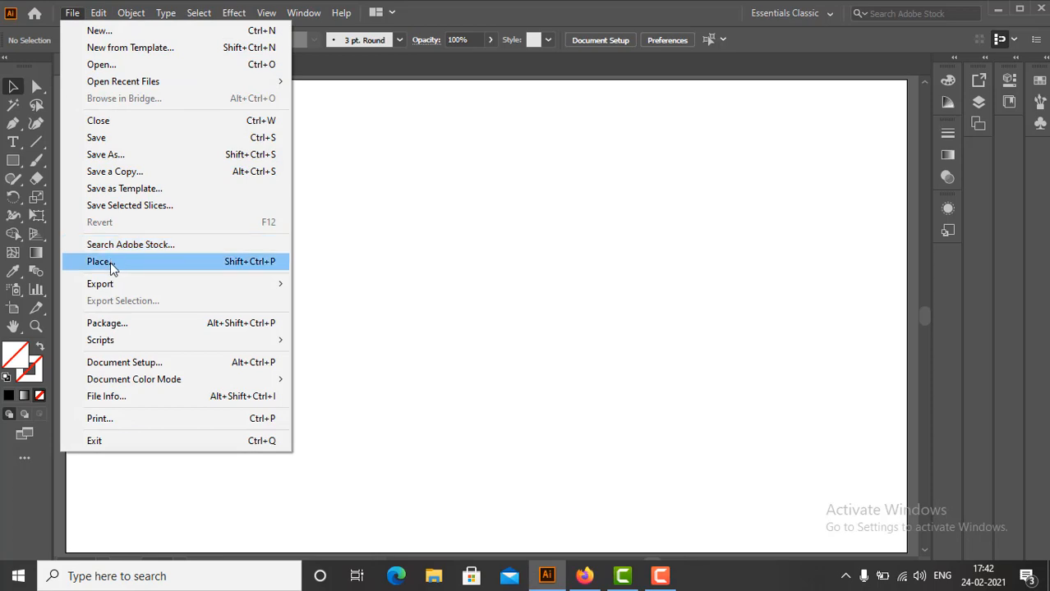
pyautogui.click(99, 261)
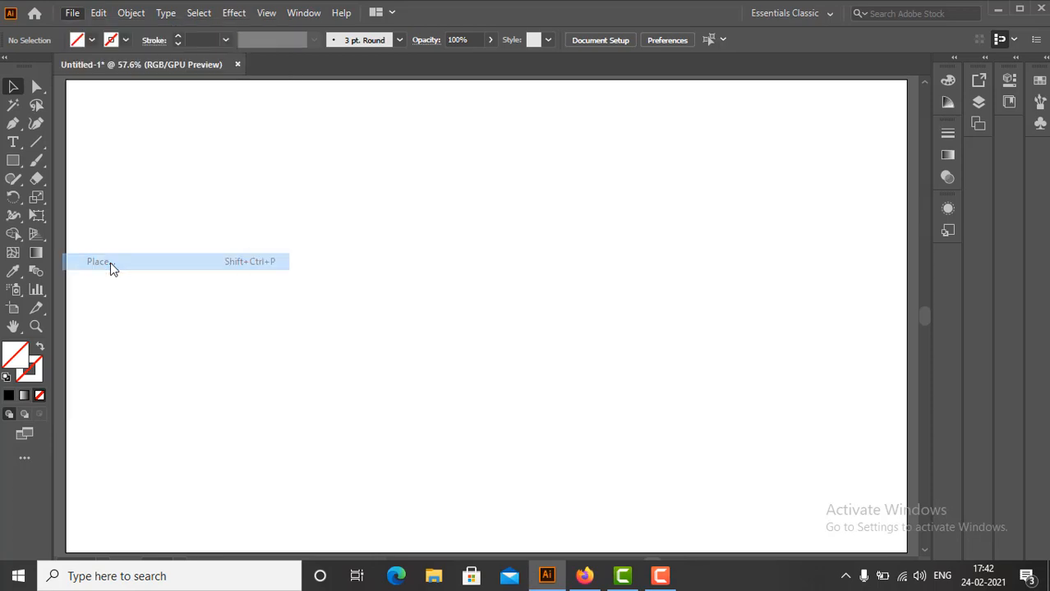
pyautogui.click(99, 262)
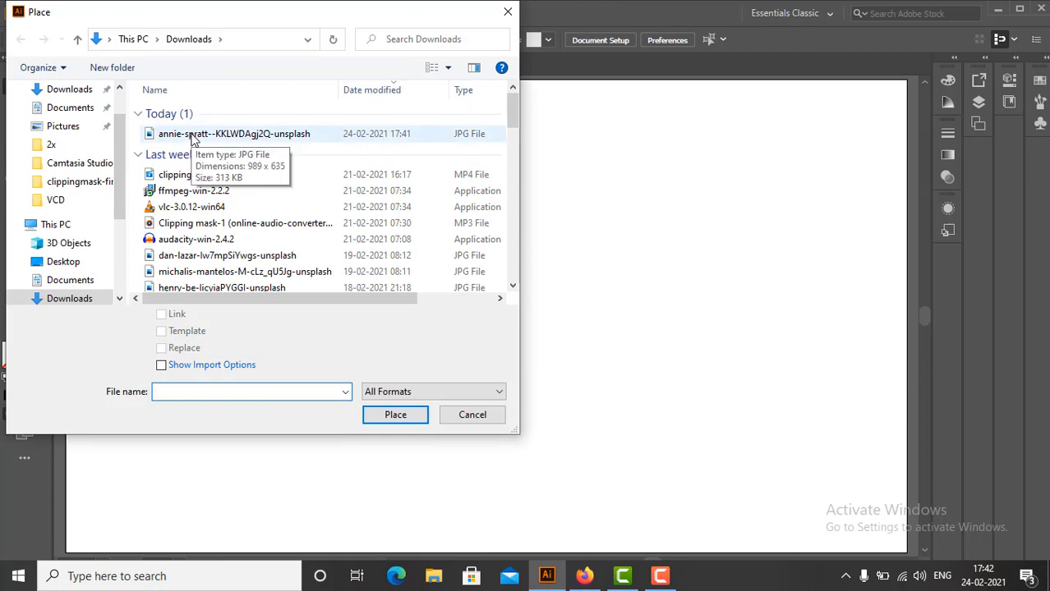
pyautogui.click(233, 133)
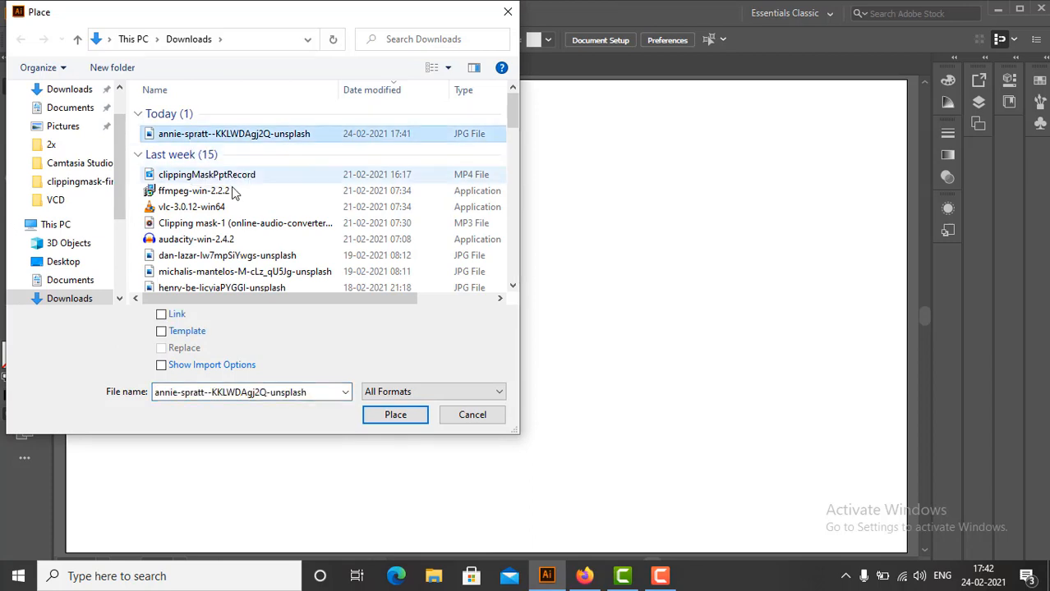
pyautogui.click(394, 413)
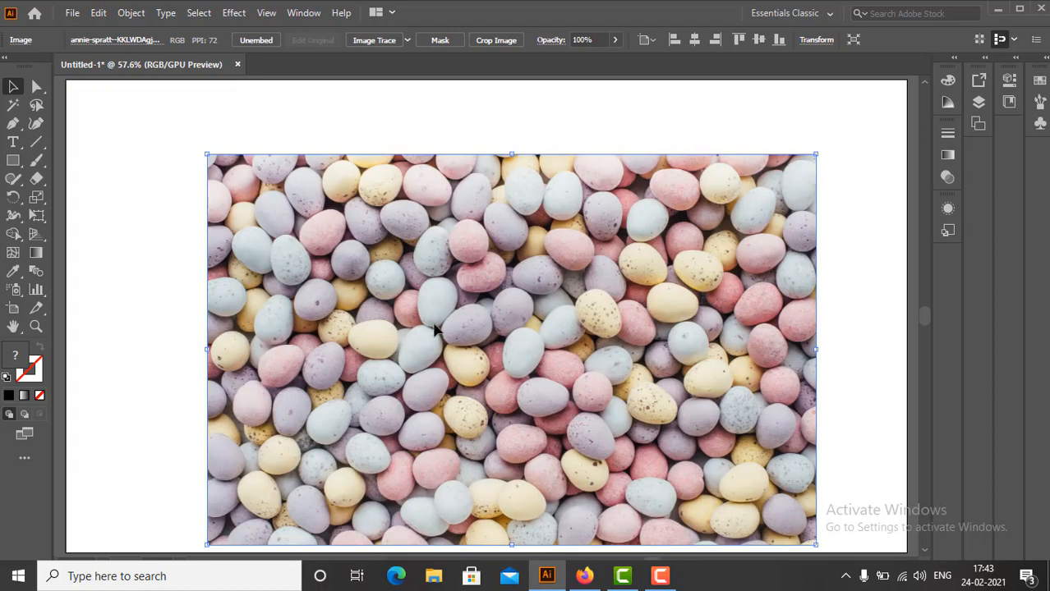
pyautogui.moveTo(166, 313)
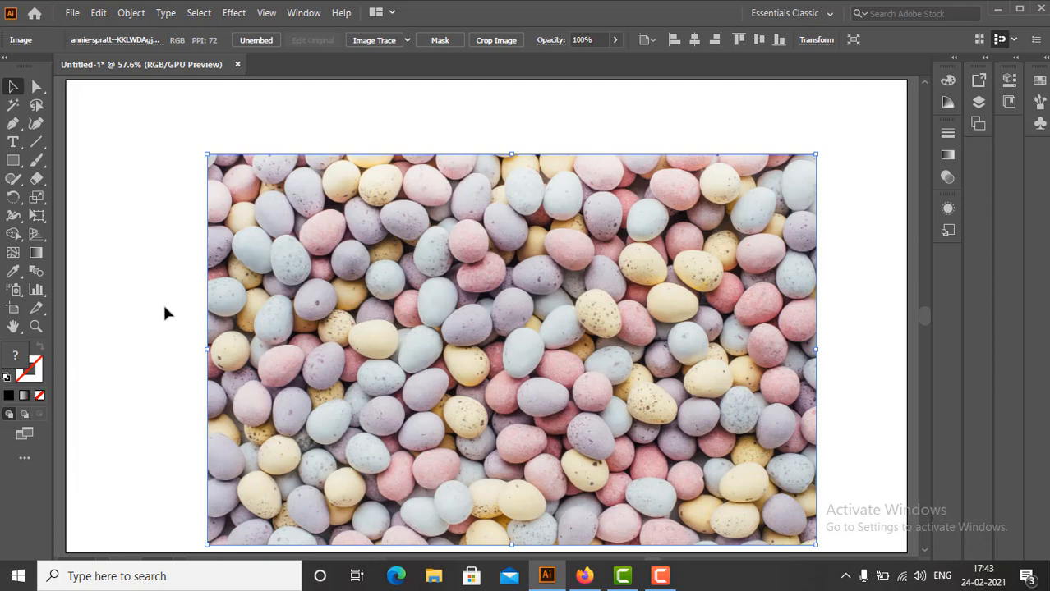
# Deselect the photo, show the Layers panel and expand Layer 1 to select the Image sublayer
pyautogui.click(140, 312)
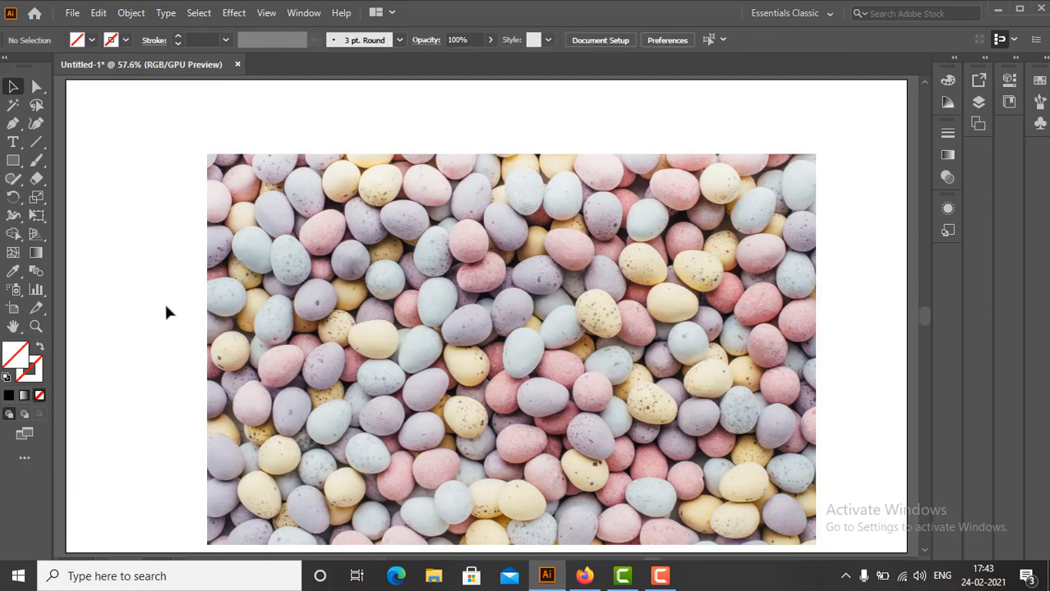
pyautogui.moveTo(161, 302)
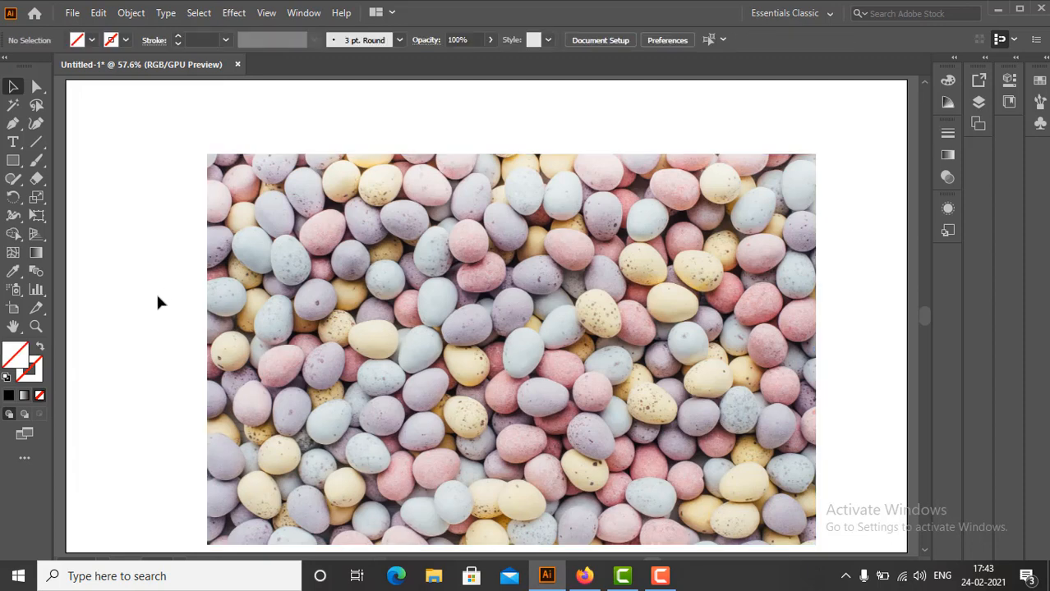
pyautogui.click(304, 13)
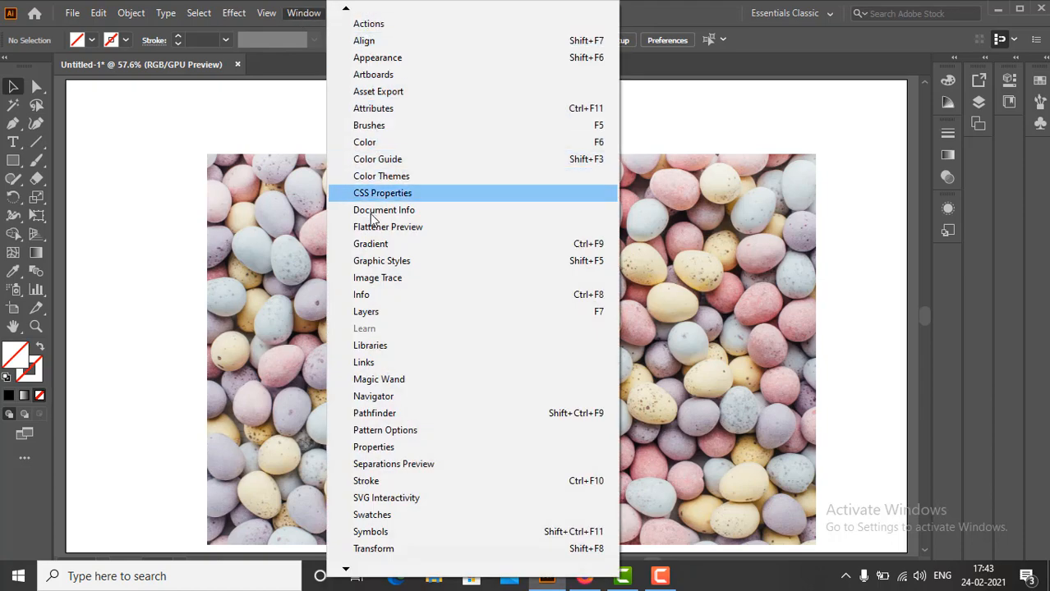
pyautogui.moveTo(378, 378)
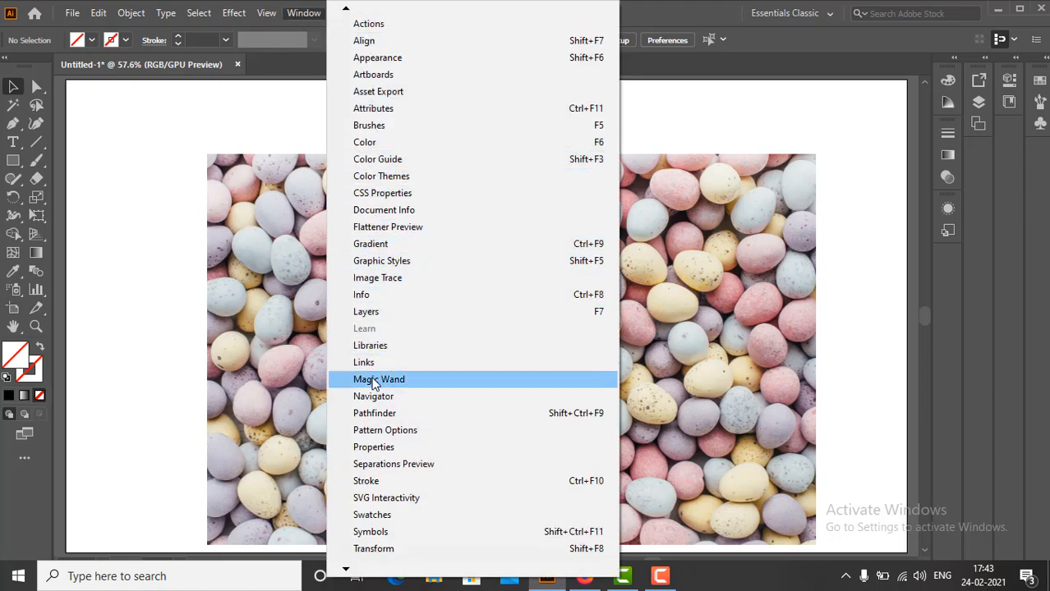
pyautogui.moveTo(365, 312)
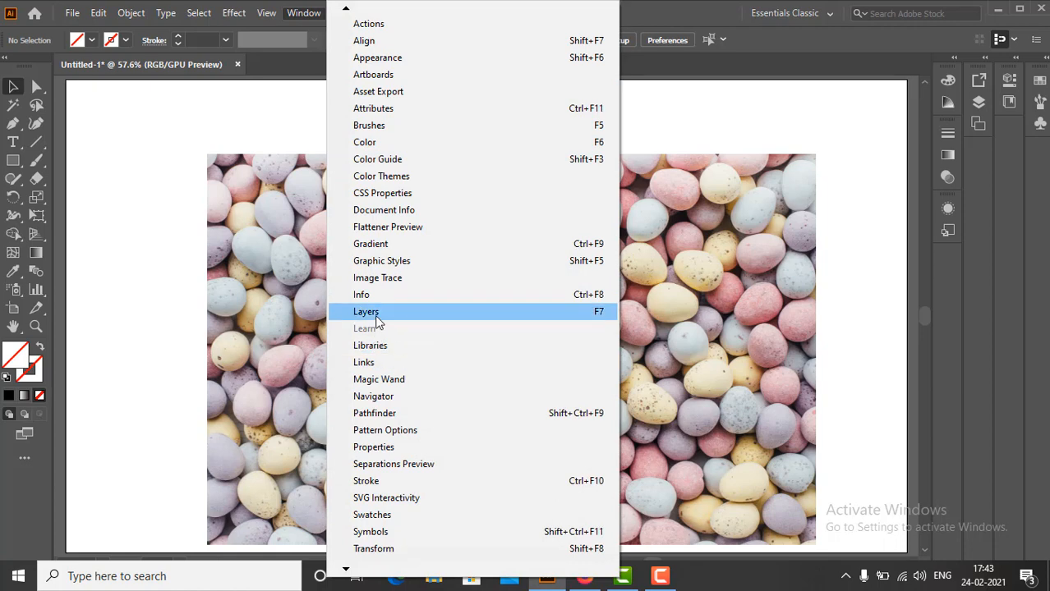
pyautogui.click(367, 312)
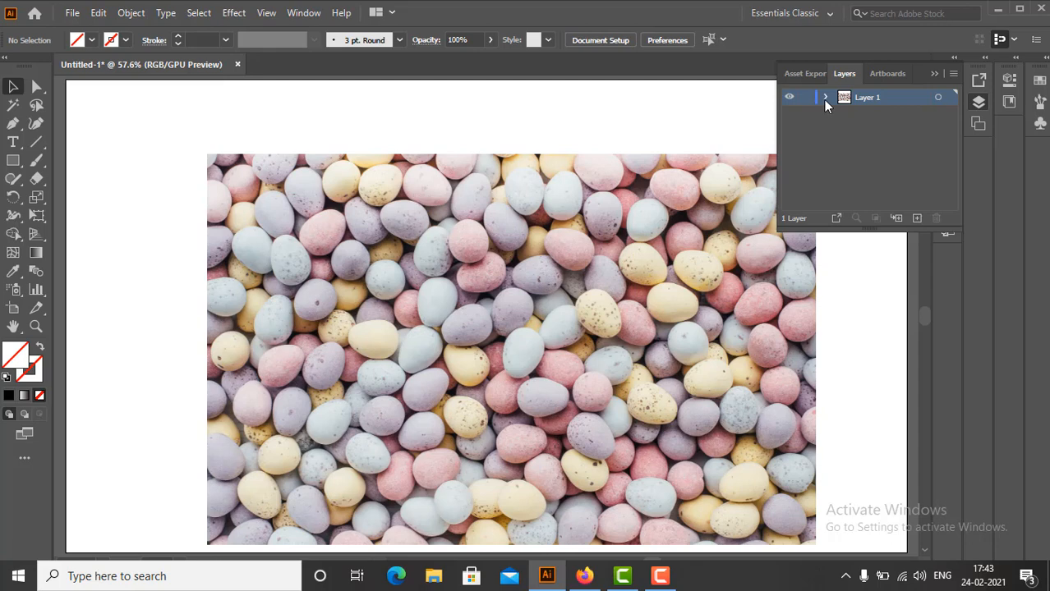
pyautogui.click(826, 97)
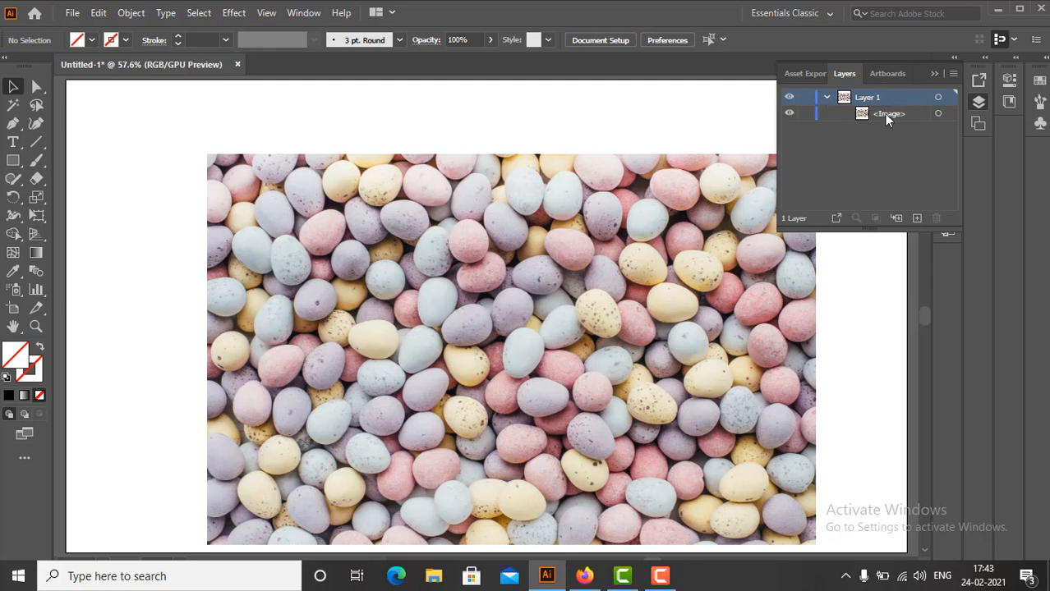
pyautogui.click(889, 113)
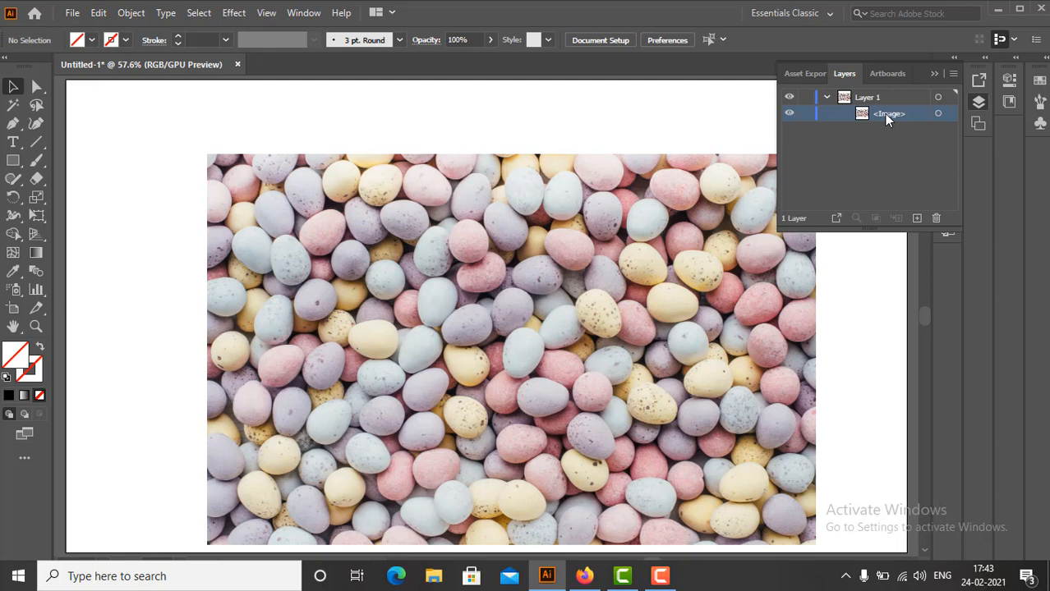
pyautogui.moveTo(825, 122)
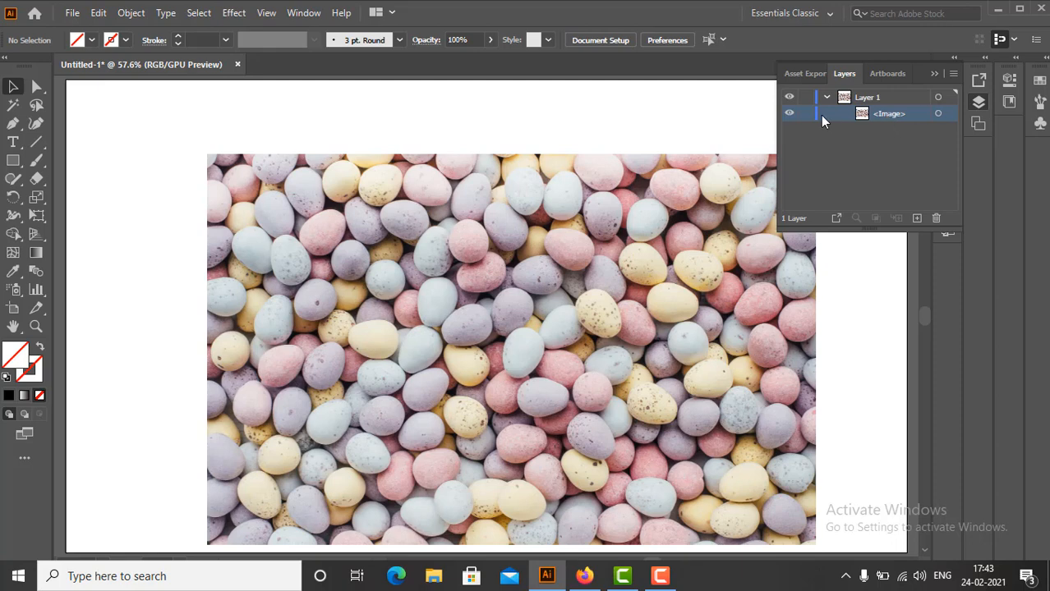
pyautogui.moveTo(13, 142)
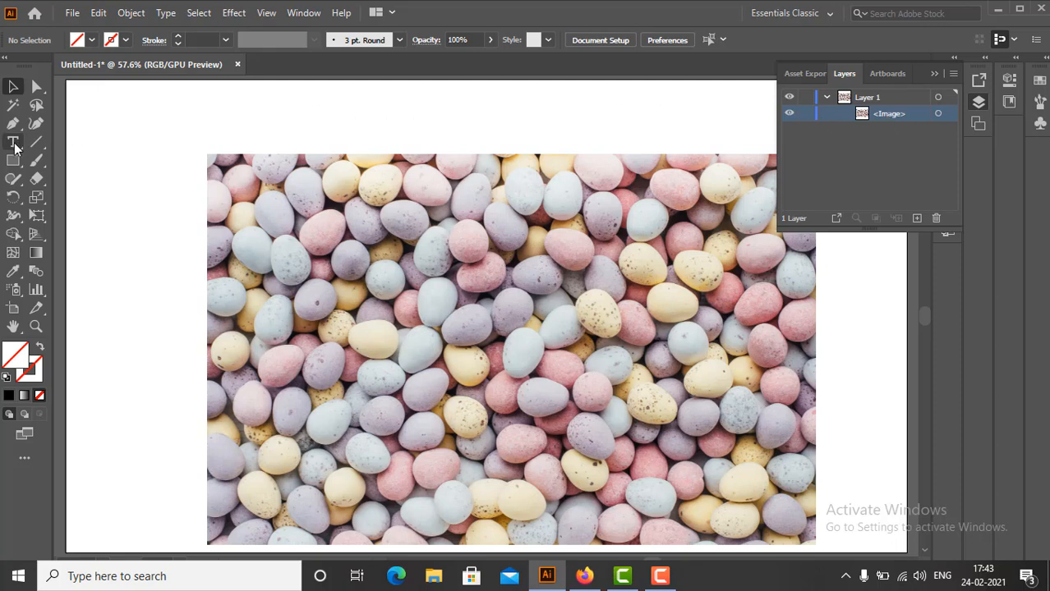
# Add a large black PEBBLES text line above the photo and select its layer
pyautogui.click(13, 142)
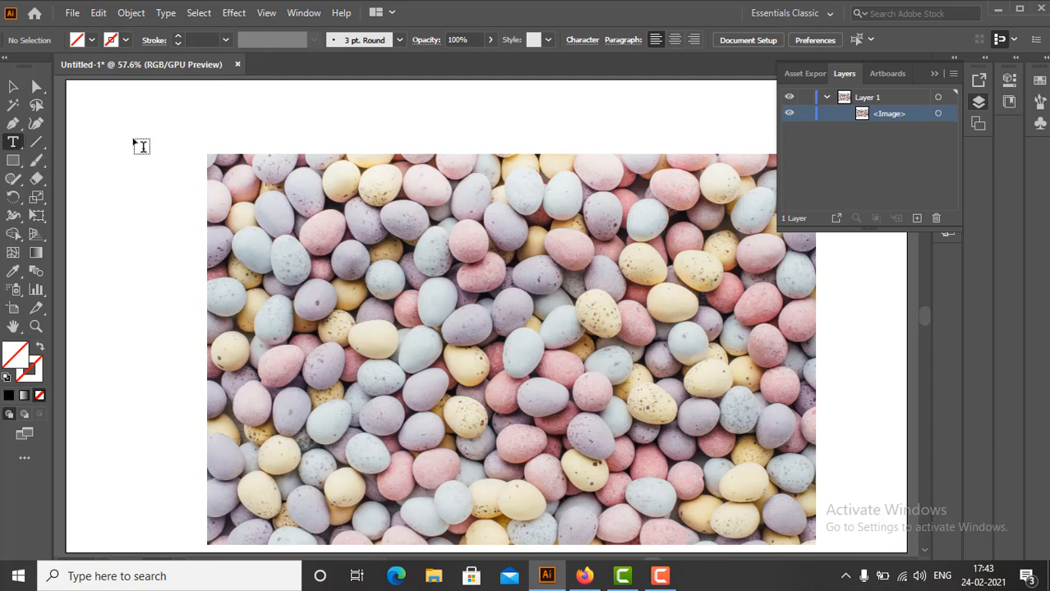
pyautogui.click(357, 113)
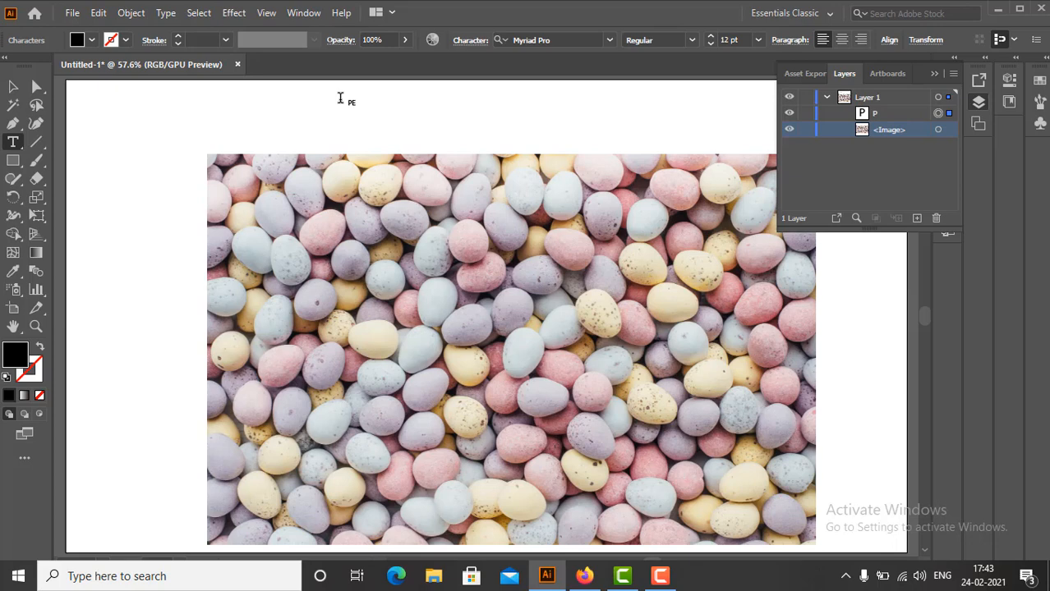
pyautogui.write('PEBBLES')
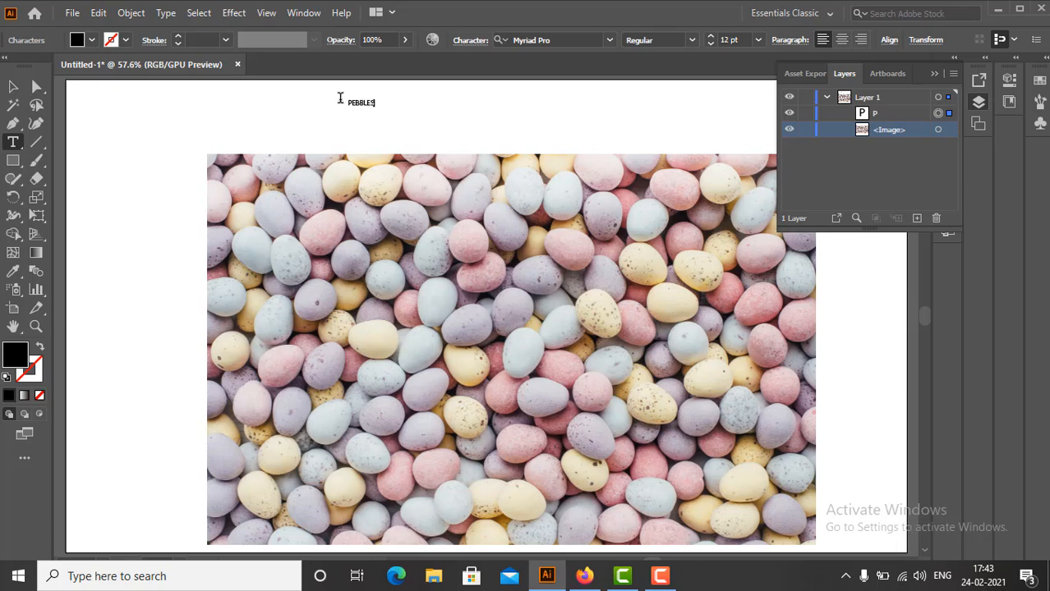
pyautogui.click(13, 89)
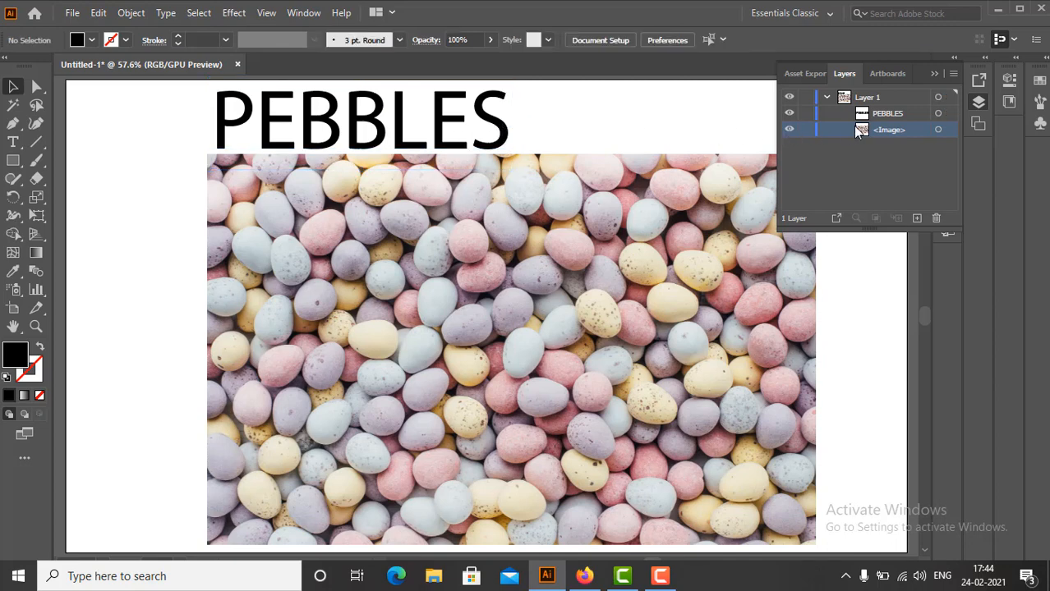
pyautogui.click(887, 114)
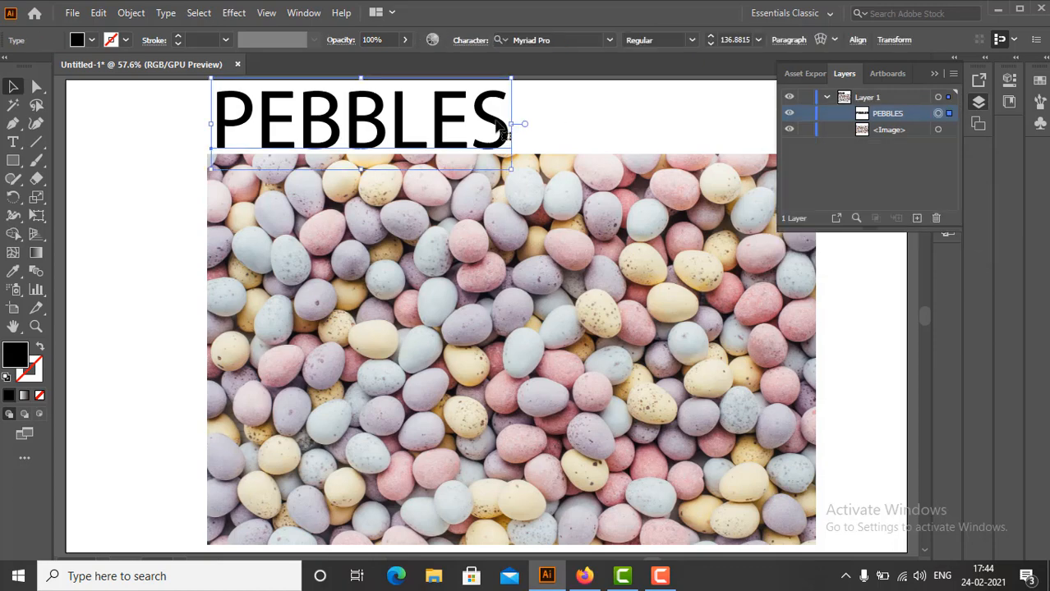
# Drag PEBBLES onto the centre of the photo and collapse the Layers panel
pyautogui.moveTo(361, 123); pyautogui.dragTo(473, 296)
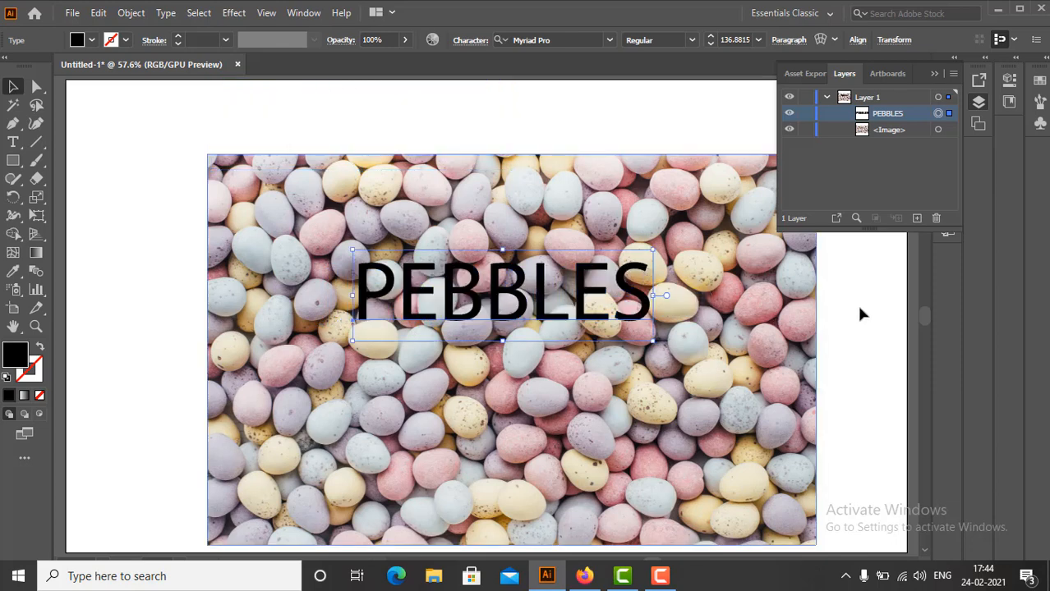
pyautogui.click(933, 72)
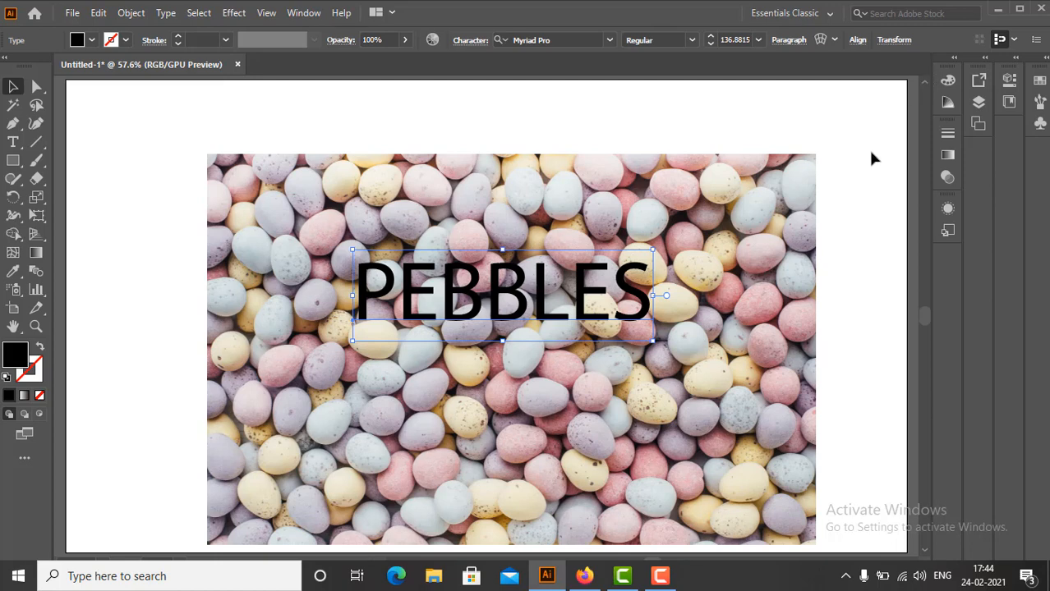
pyautogui.moveTo(151, 197)
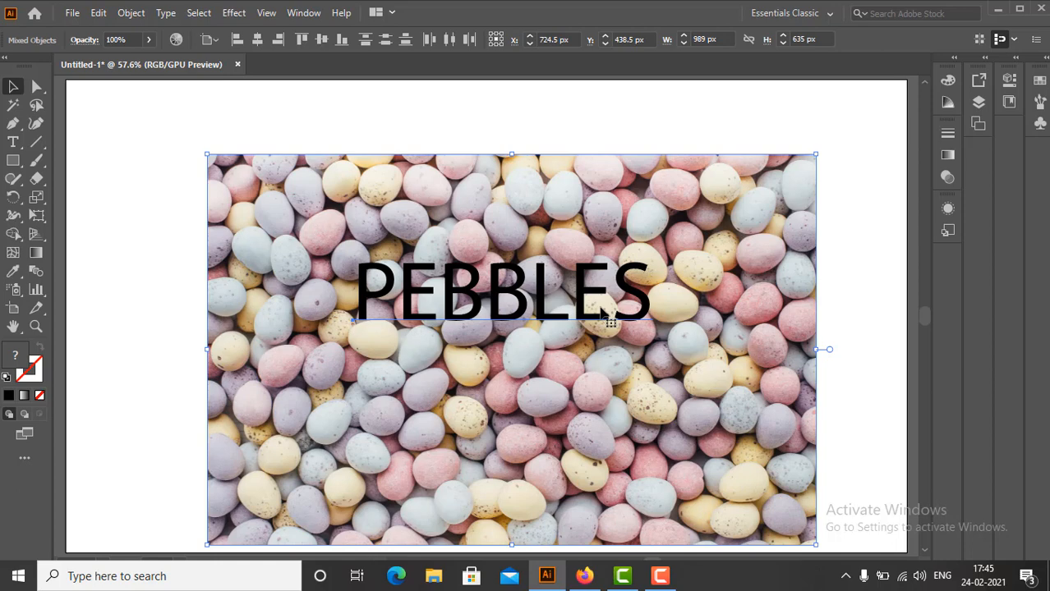
# Make a clipping mask so the photo shows only inside the PEBBLES letters
pyautogui.rightClick(608, 321)
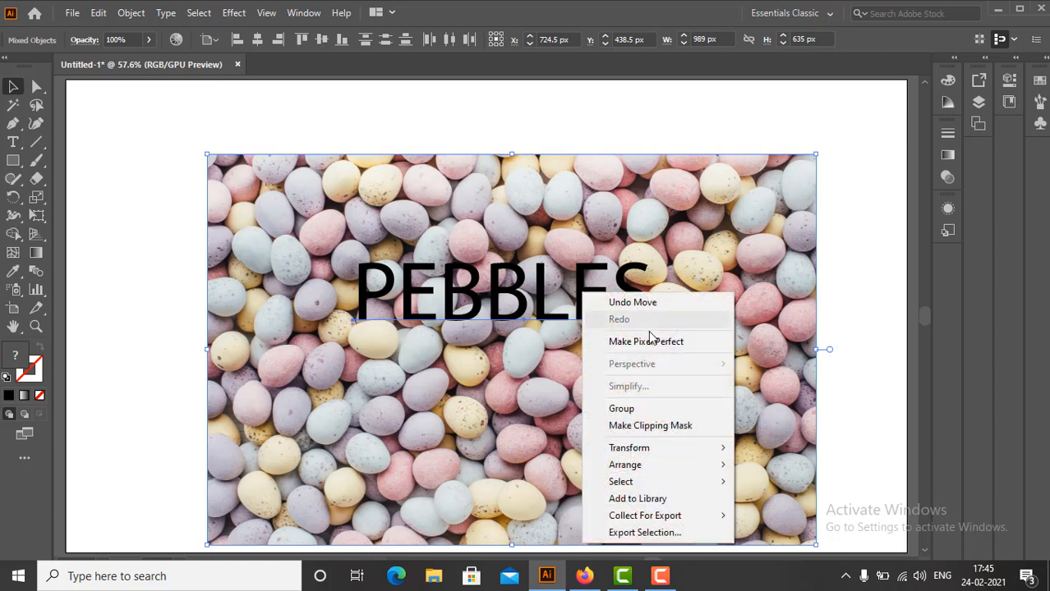
pyautogui.click(650, 426)
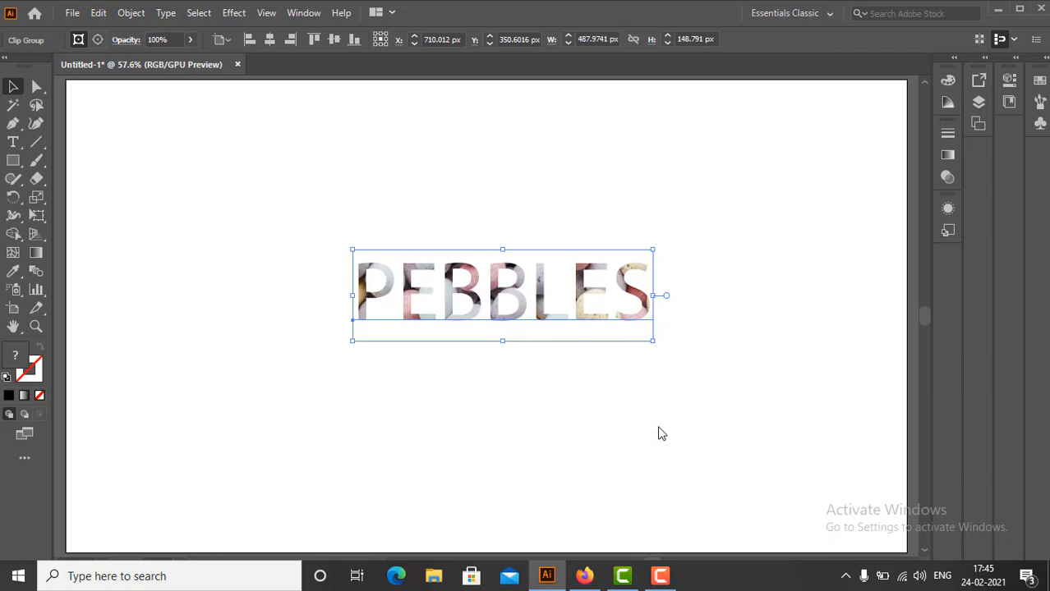
pyautogui.moveTo(656, 374)
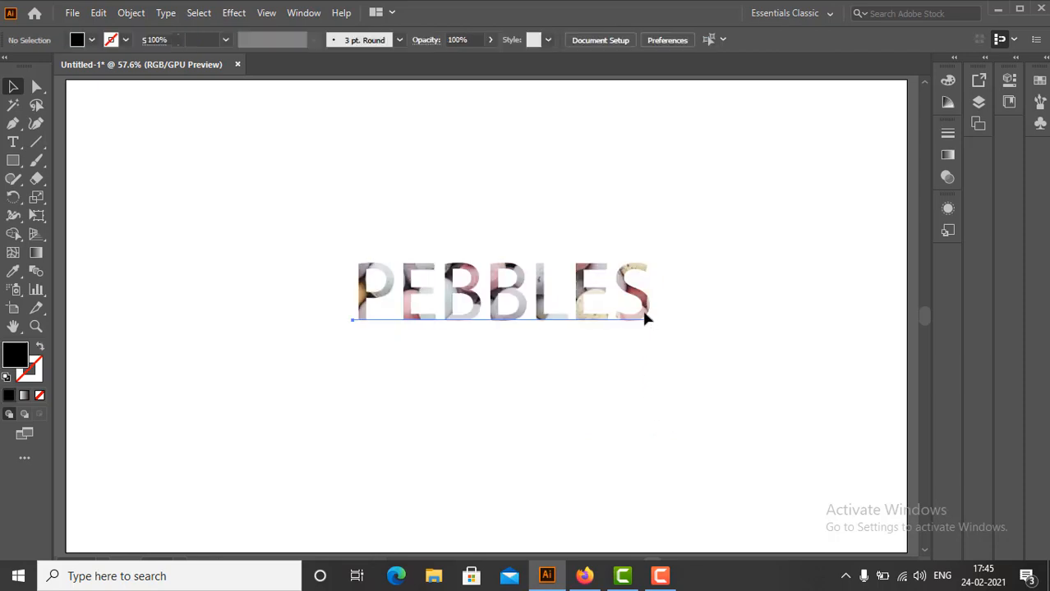
pyautogui.click(502, 292)
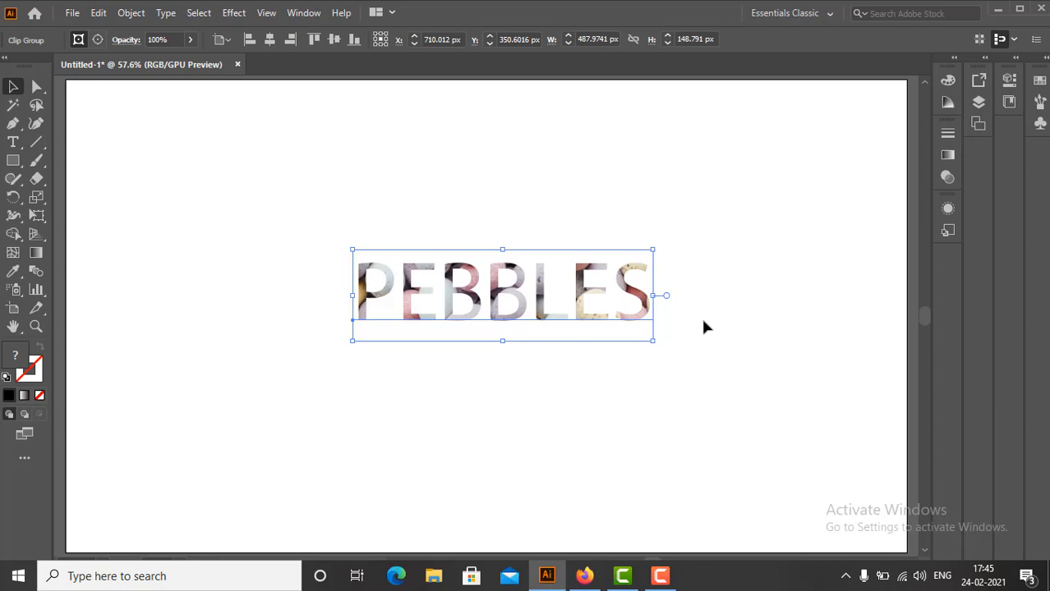
pyautogui.moveTo(693, 315)
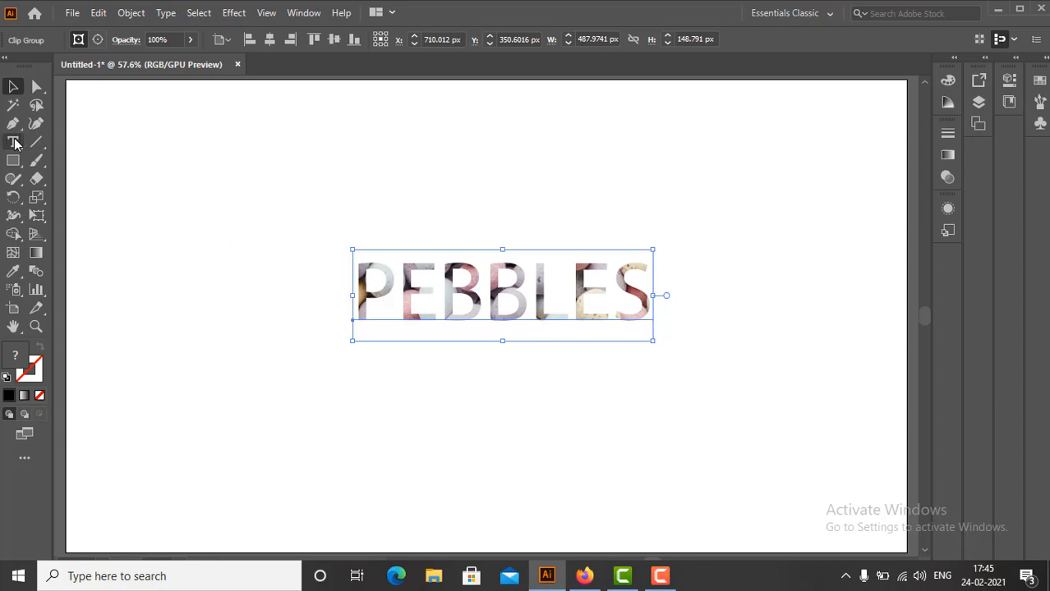
# Select the Type Tool to edit the photo-filled PEBBLES text
pyautogui.click(14, 141)
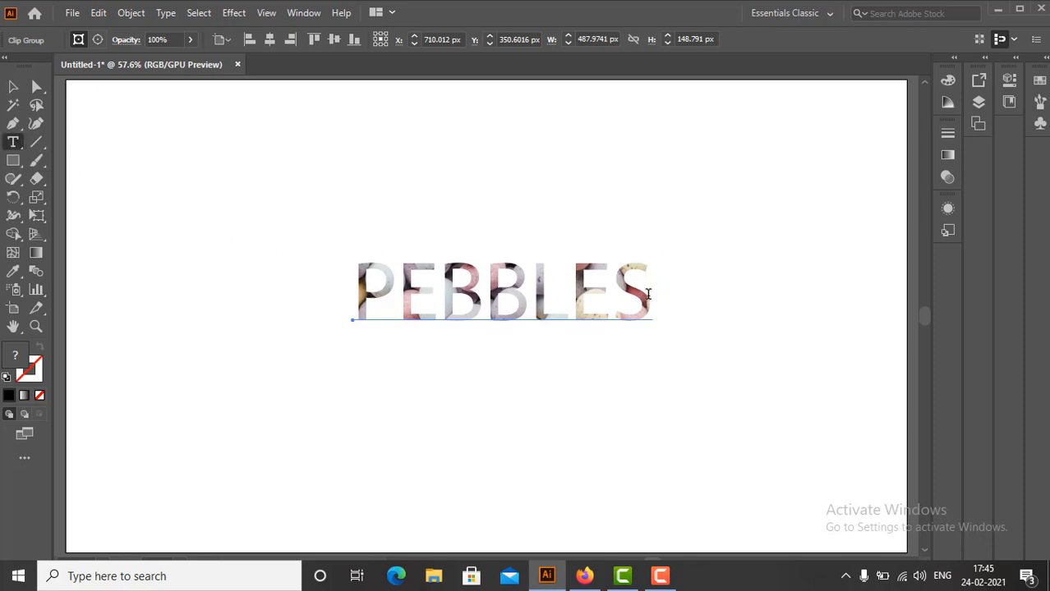
# Add STONES as a second line after PEBBLES and scale the two-line text up
pyautogui.click(644, 294)
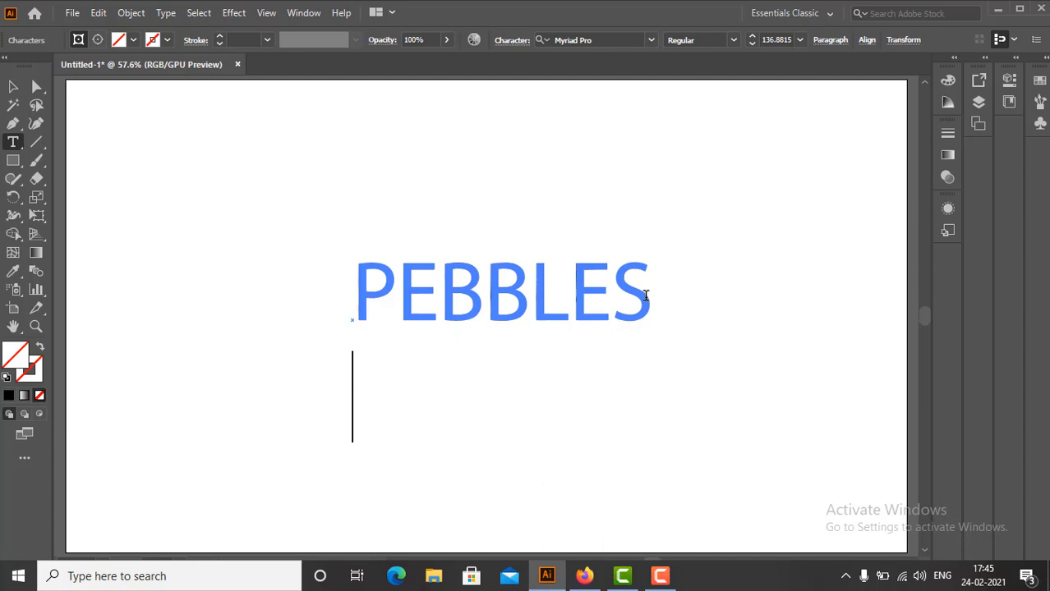
pyautogui.write('STONE')
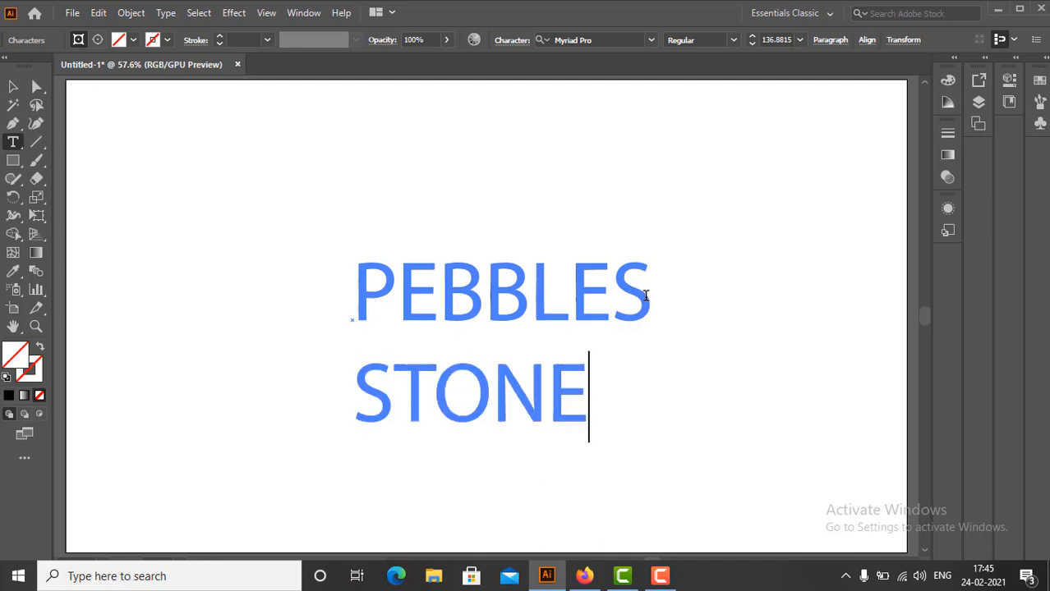
pyautogui.write('S')
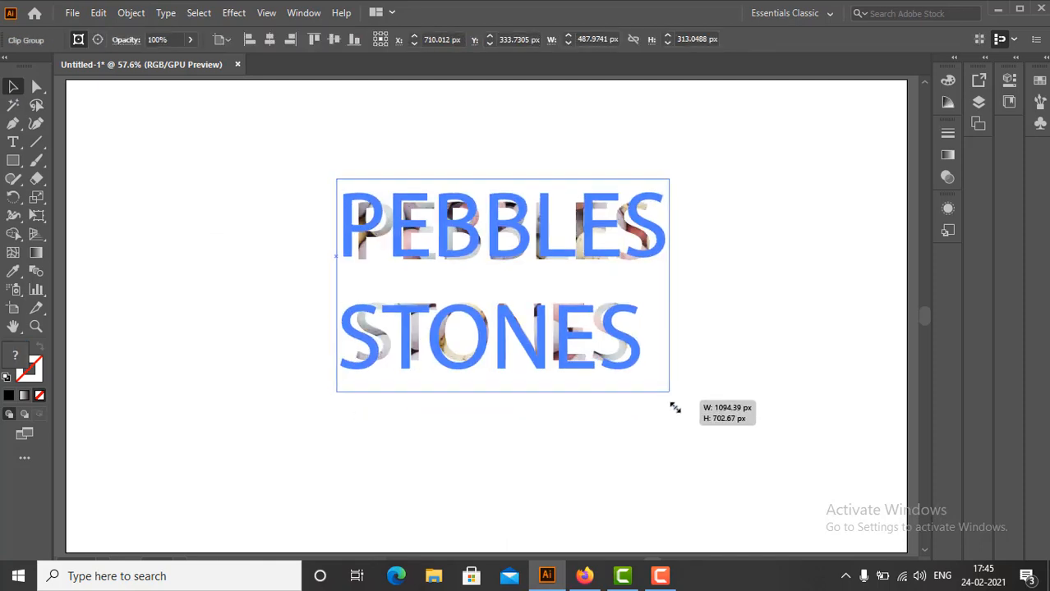
pyautogui.moveTo(673, 407); pyautogui.dragTo(696, 407)
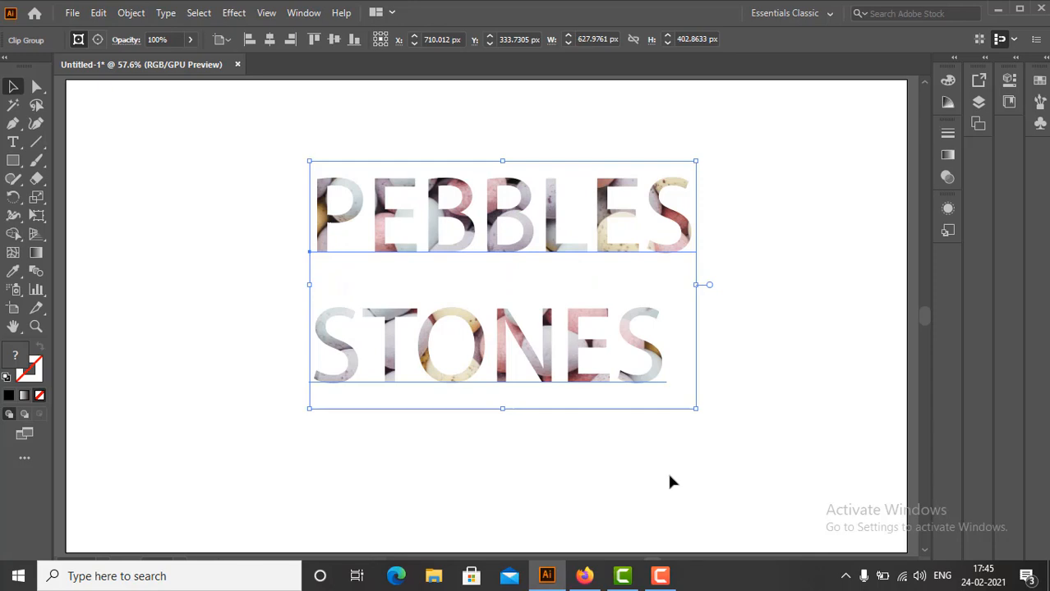
pyautogui.moveTo(189, 158)
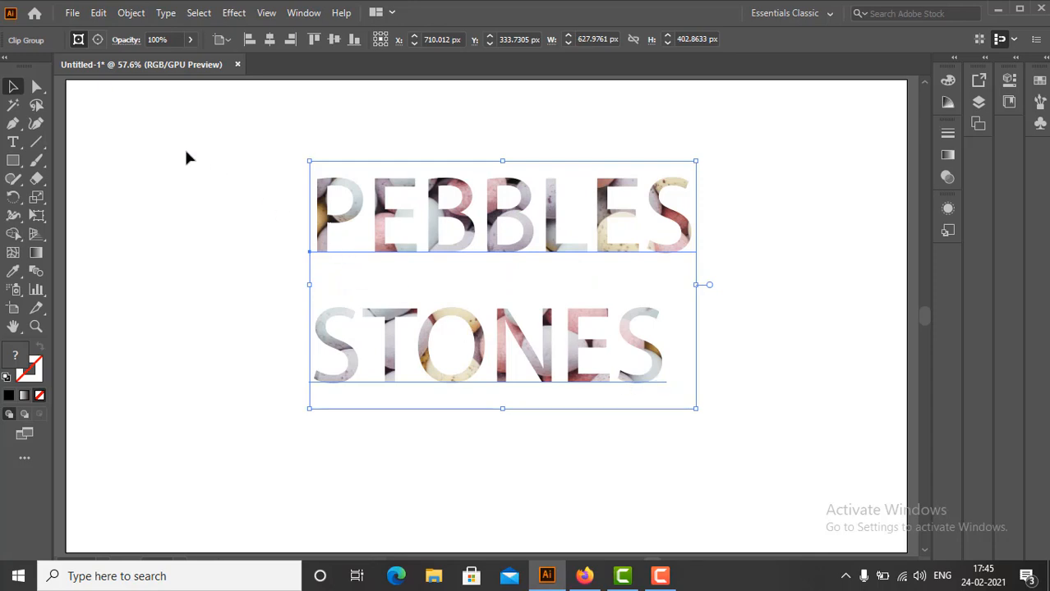
# Convert the PEBBLES STONES type to outlines and deselect the artwork
pyautogui.click(131, 13)
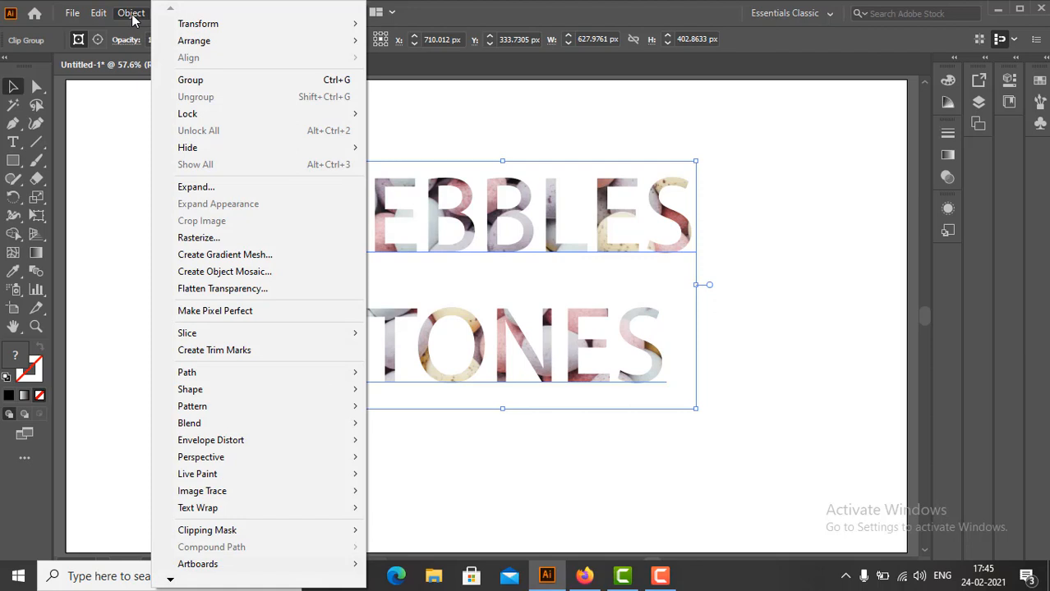
pyautogui.moveTo(190, 79)
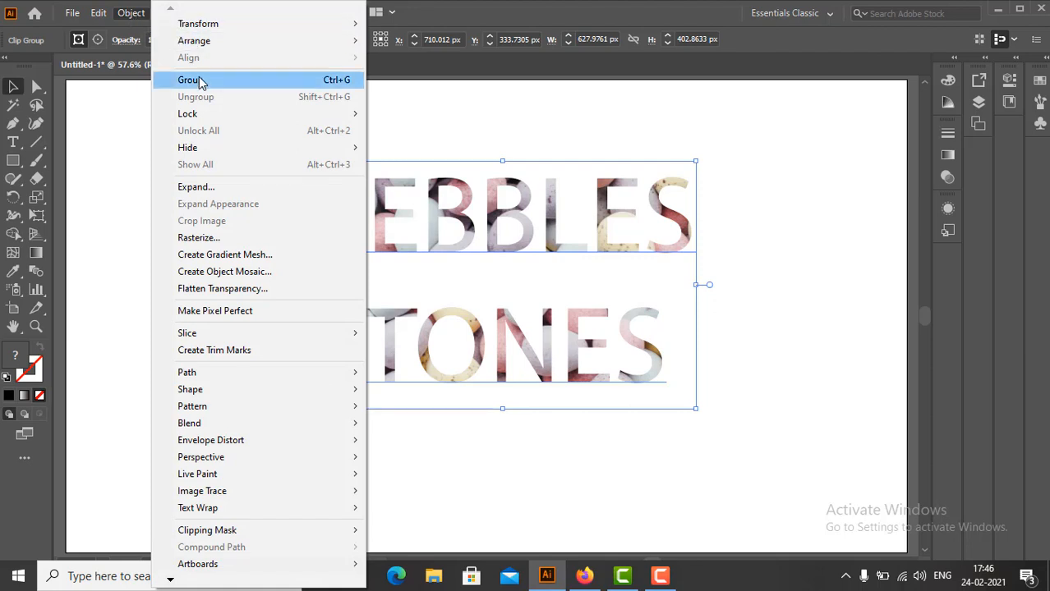
pyautogui.moveTo(195, 187)
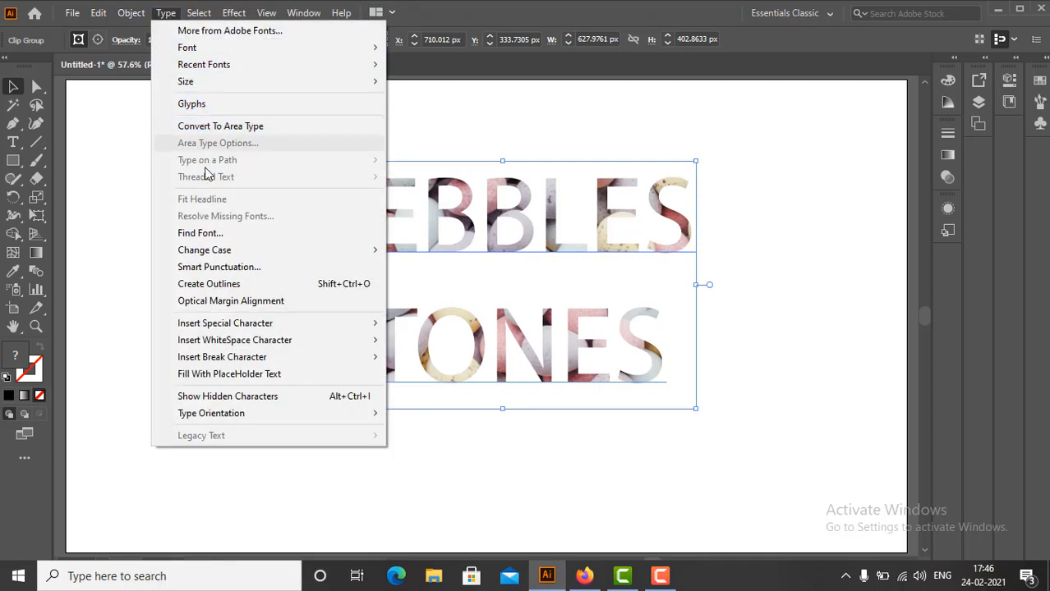
pyautogui.moveTo(208, 282)
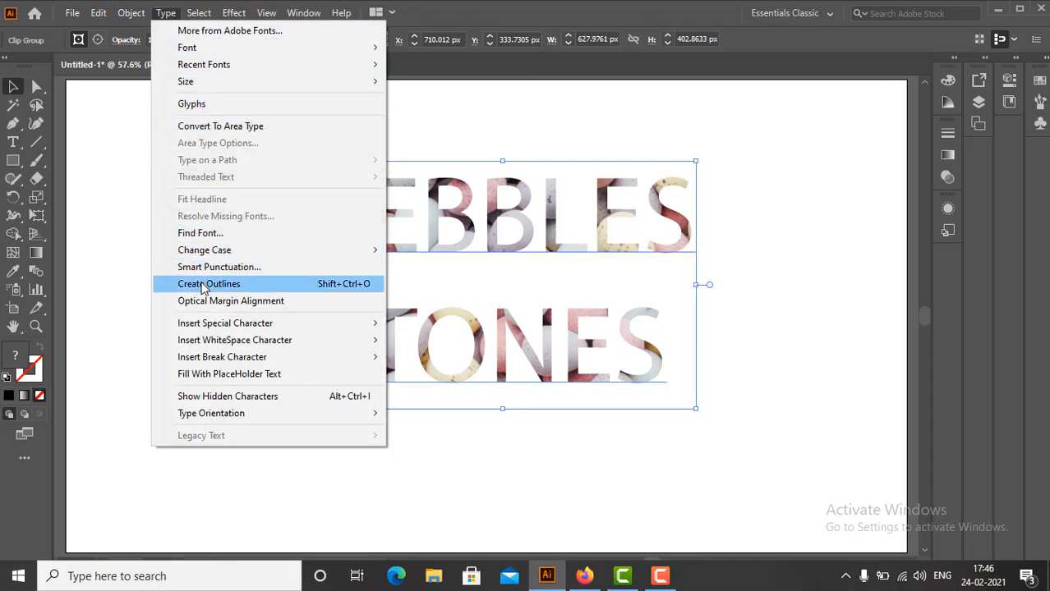
pyautogui.click(209, 283)
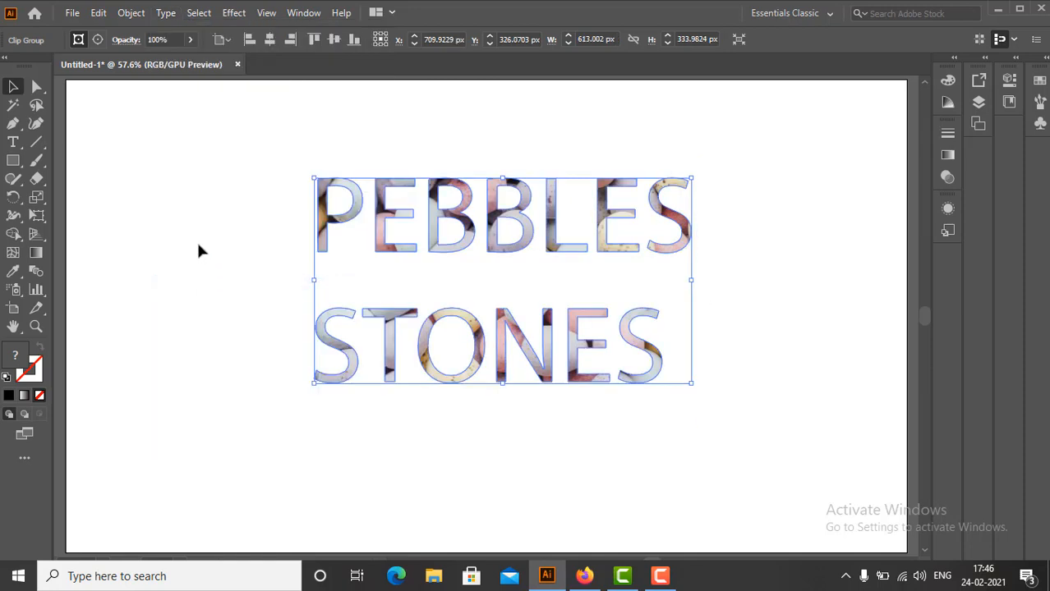
pyautogui.click(195, 245)
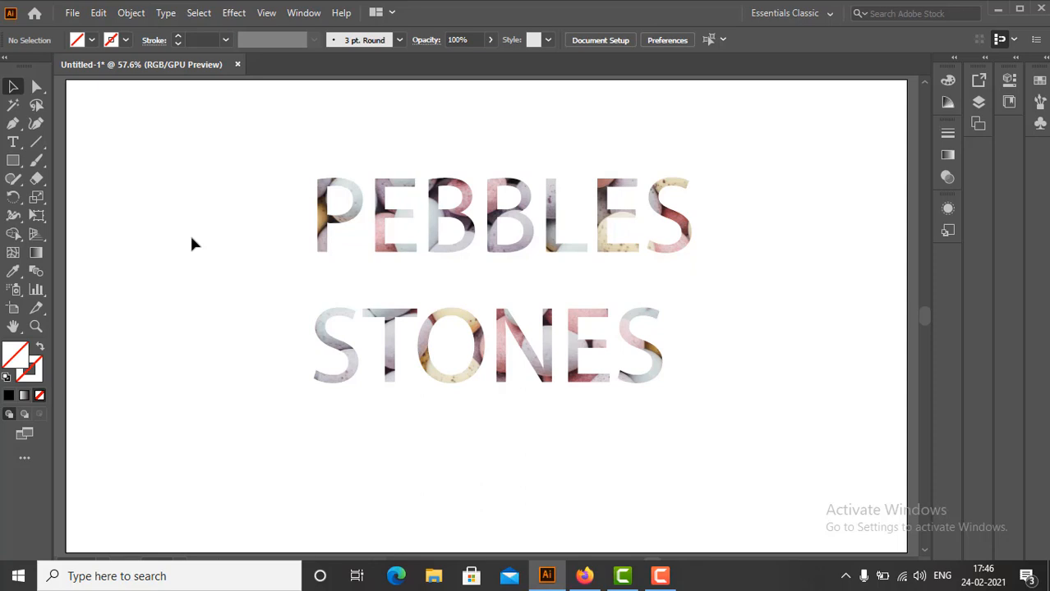
pyautogui.moveTo(318, 246)
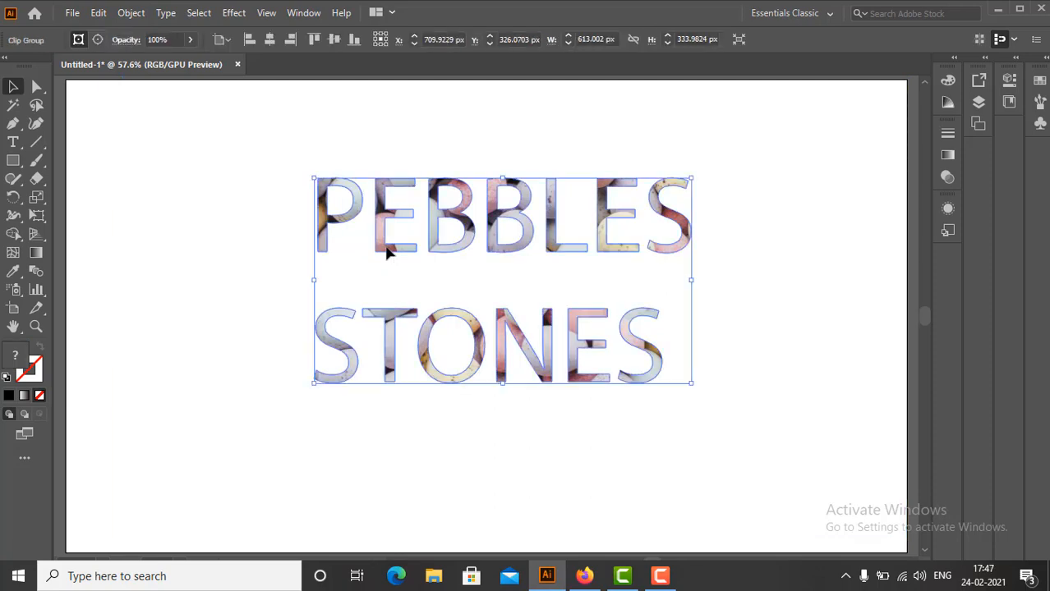
pyautogui.moveTo(391, 329)
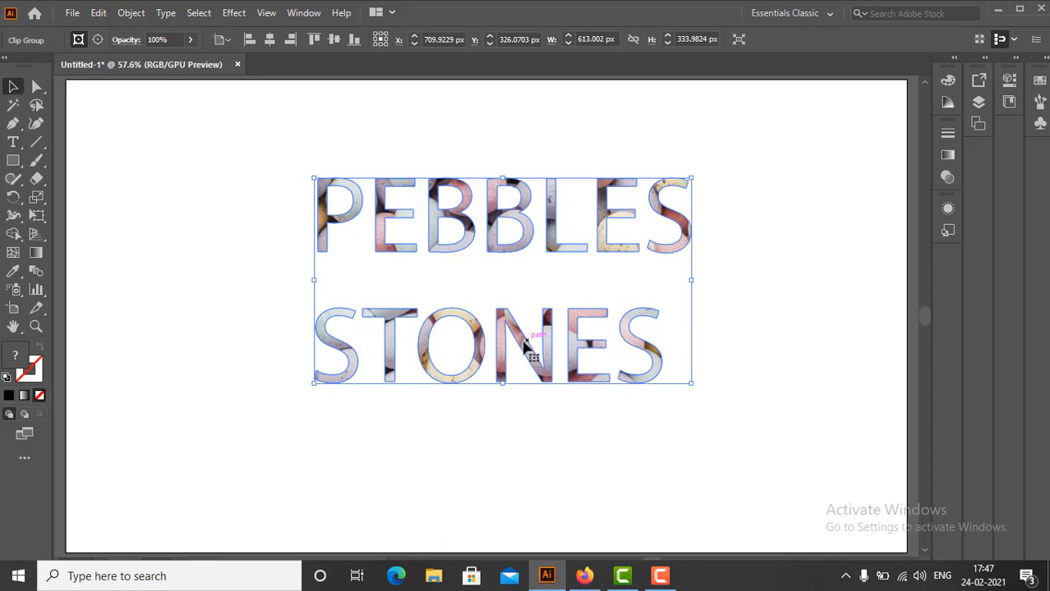
pyautogui.moveTo(216, 138)
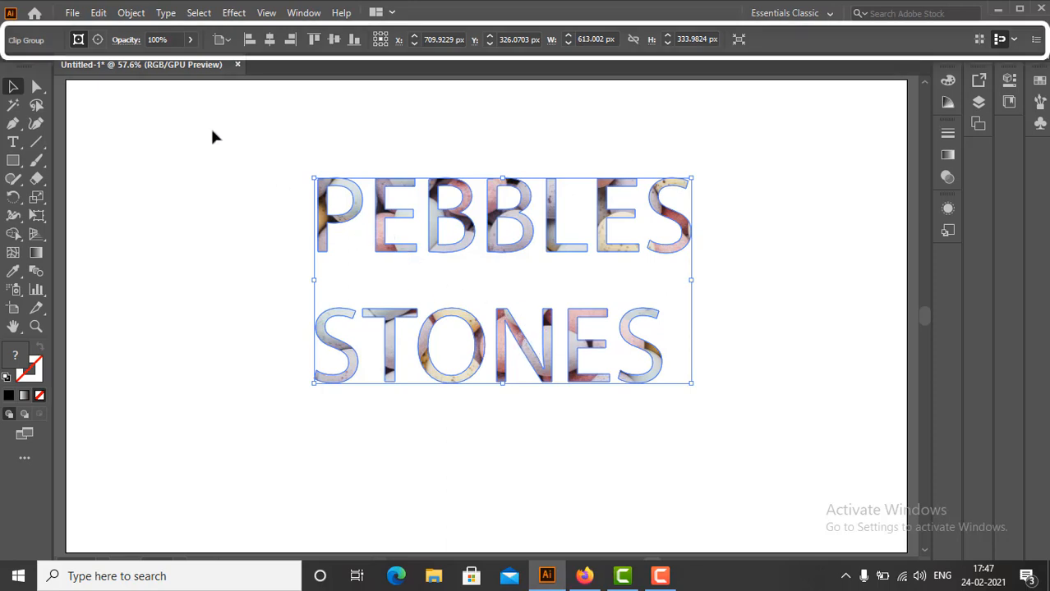
pyautogui.moveTo(79, 39)
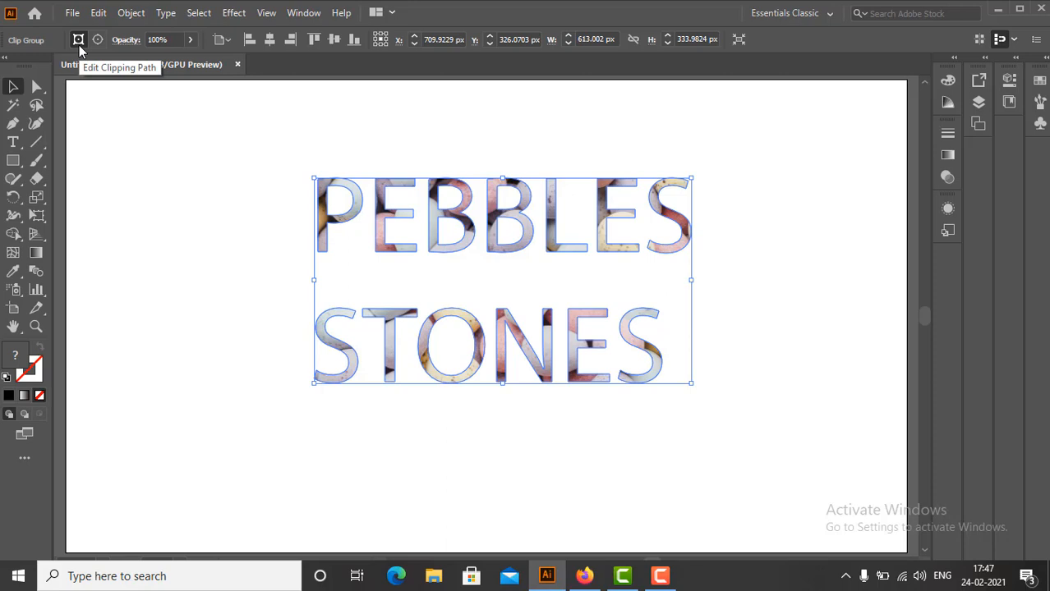
pyautogui.moveTo(97, 39)
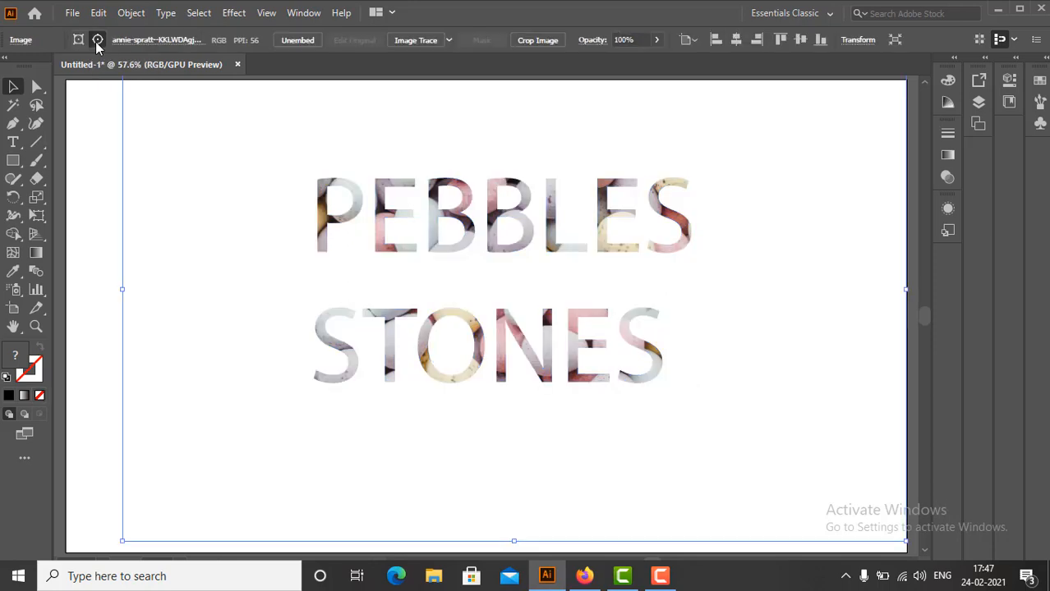
pyautogui.moveTo(128, 173)
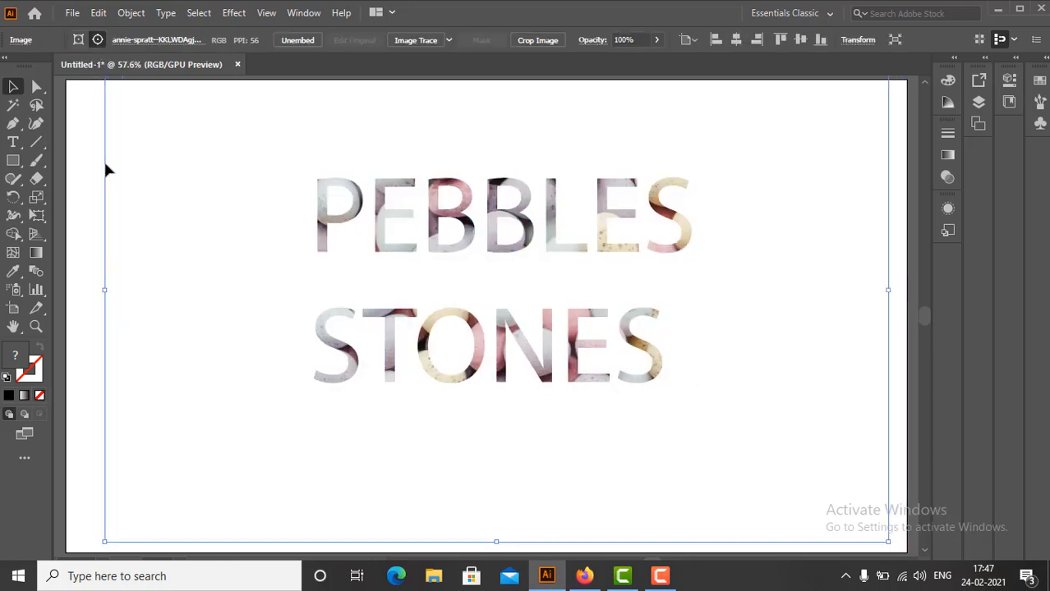
# Drag the pebble photo inside the clipping mask to show a different area
pyautogui.moveTo(484, 288); pyautogui.dragTo(496, 288)
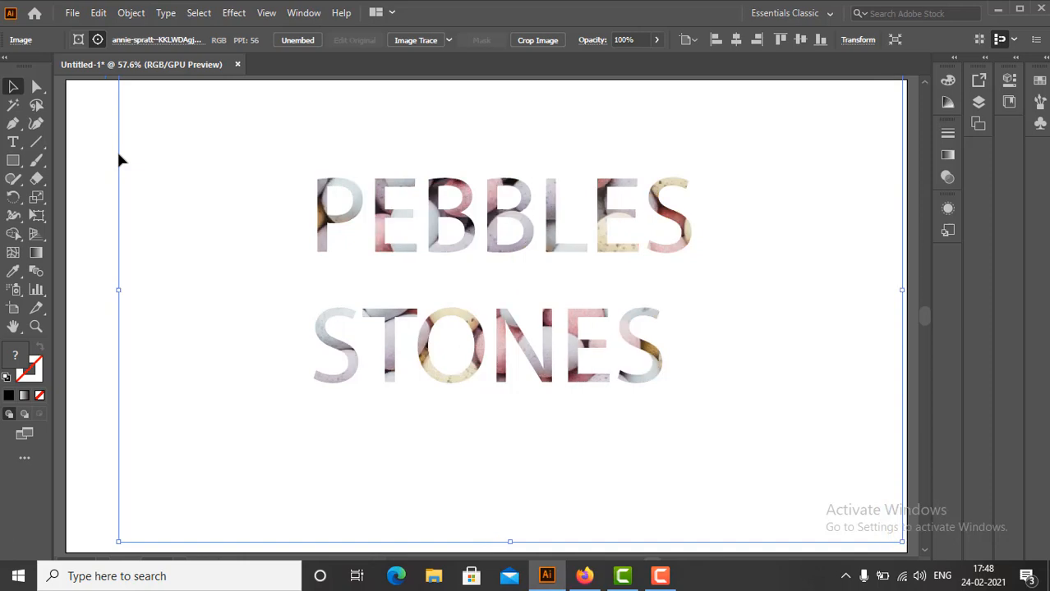
pyautogui.moveTo(111, 124)
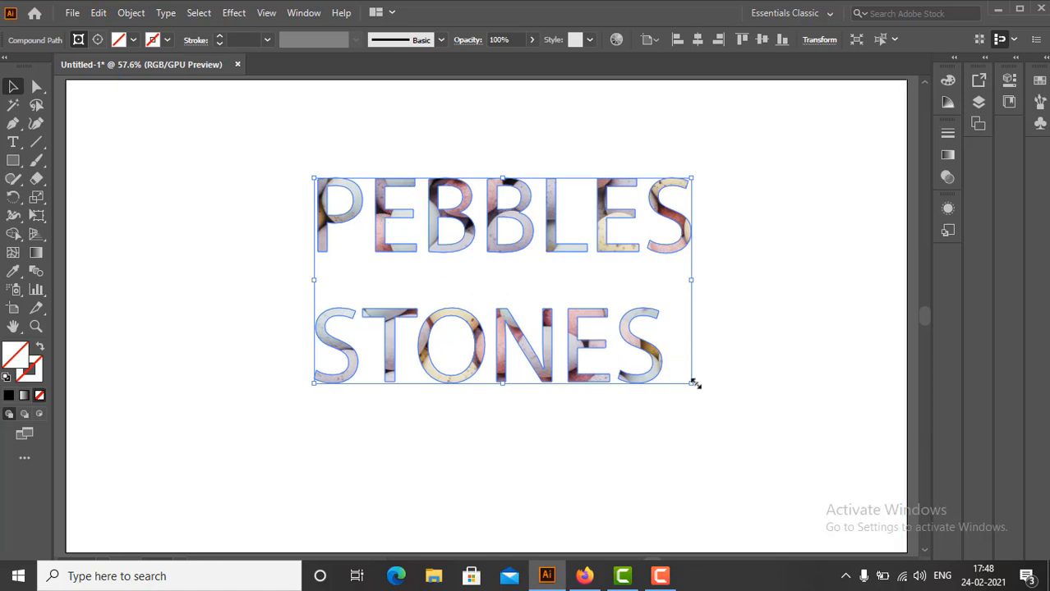
# Scale the letter outlines up slightly and round all their corners with the Direct Selection live corners
pyautogui.moveTo(693, 383); pyautogui.dragTo(703, 399)
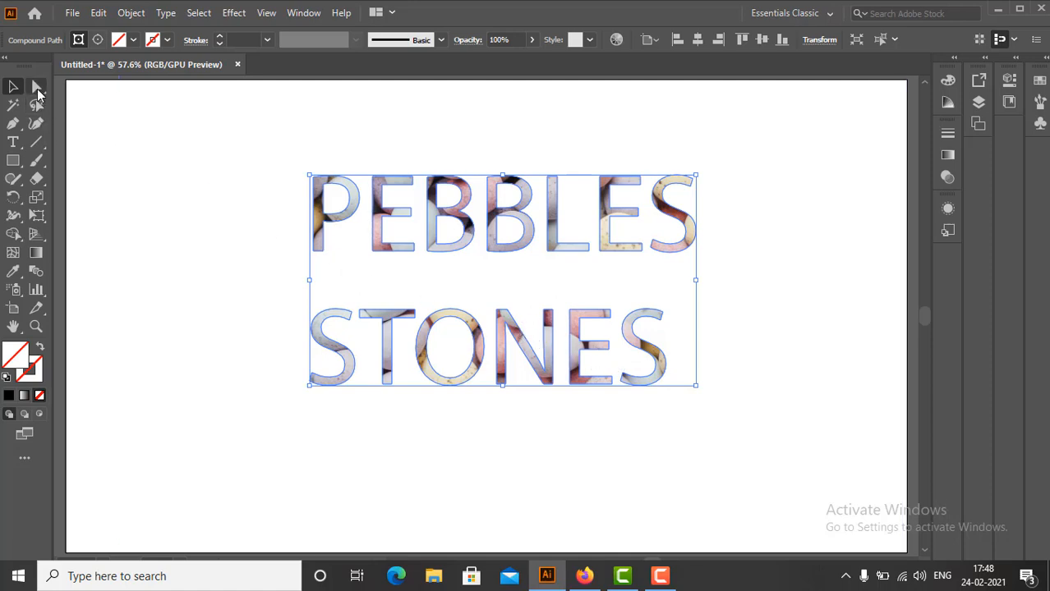
pyautogui.click(36, 86)
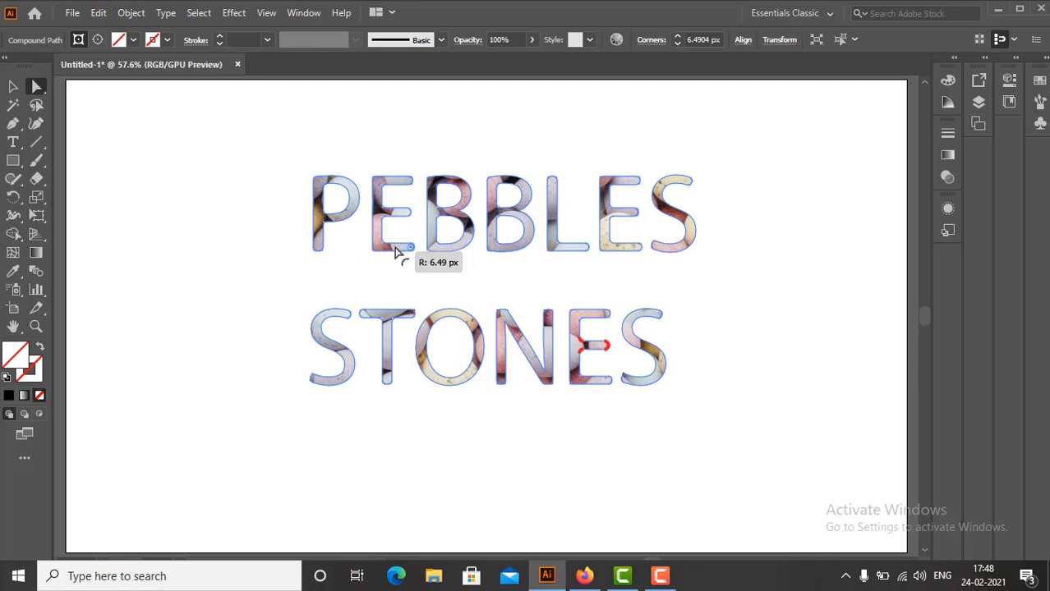
pyautogui.click(36, 85)
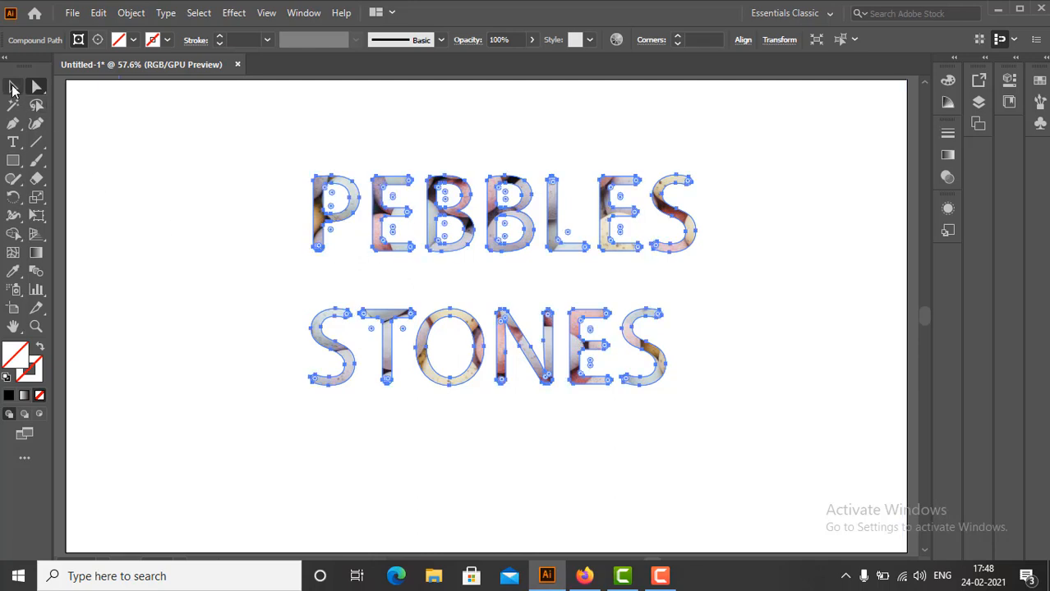
pyautogui.click(148, 194)
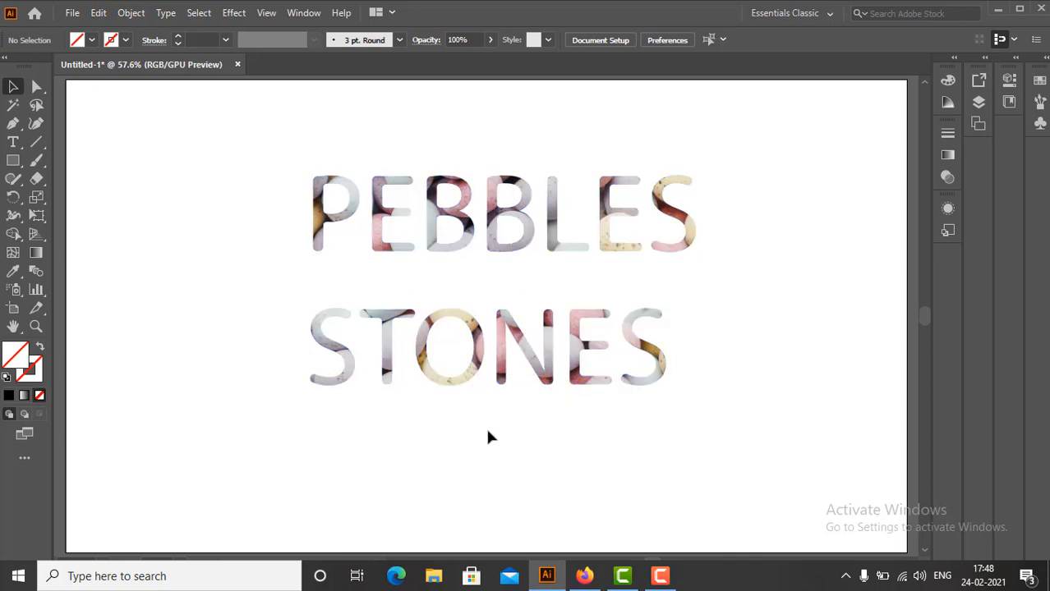
pyautogui.moveTo(484, 463)
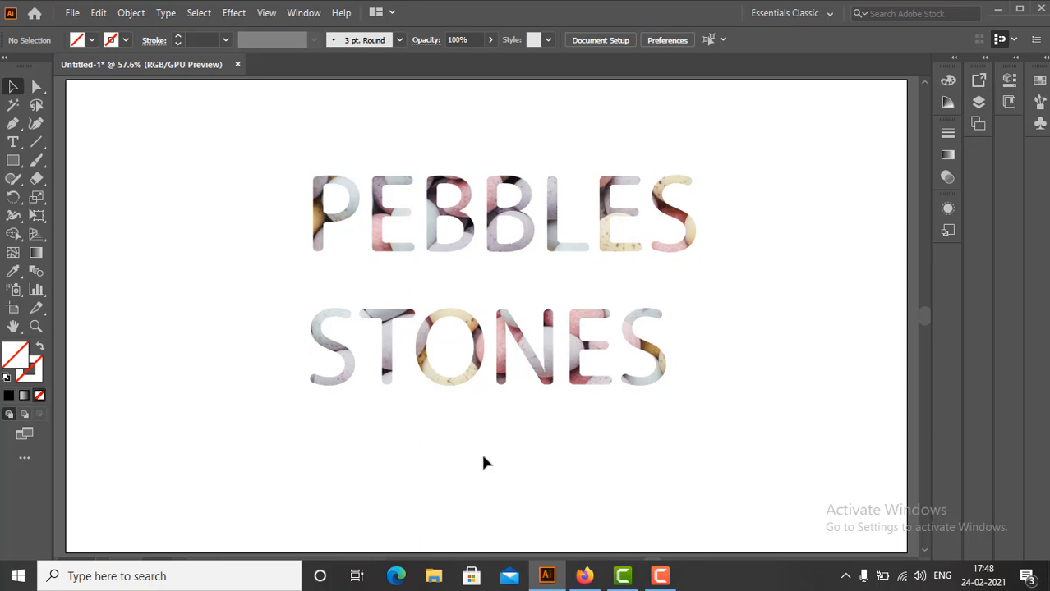
pyautogui.moveTo(485, 485)
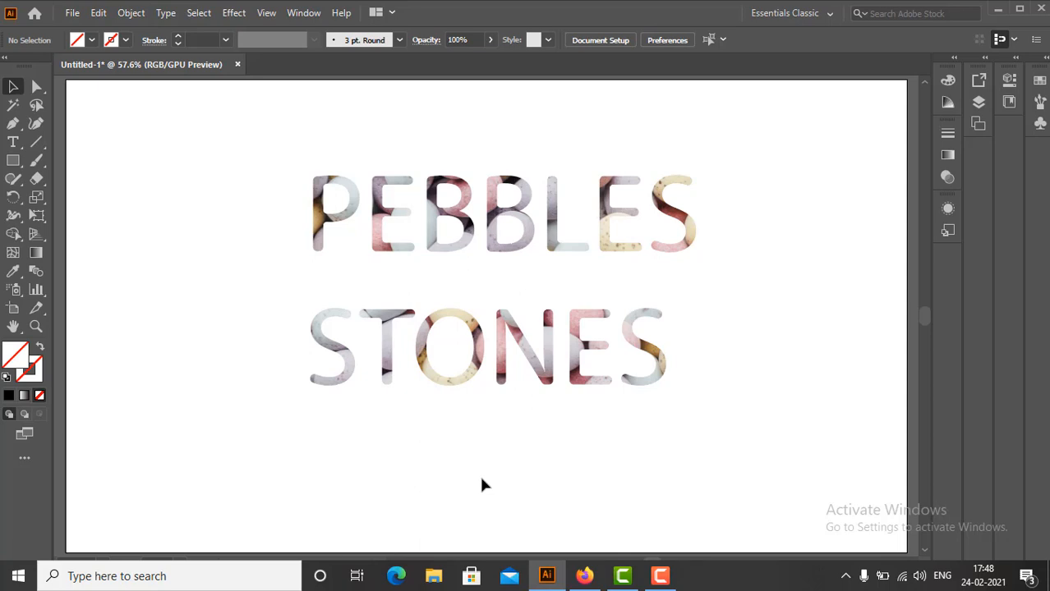